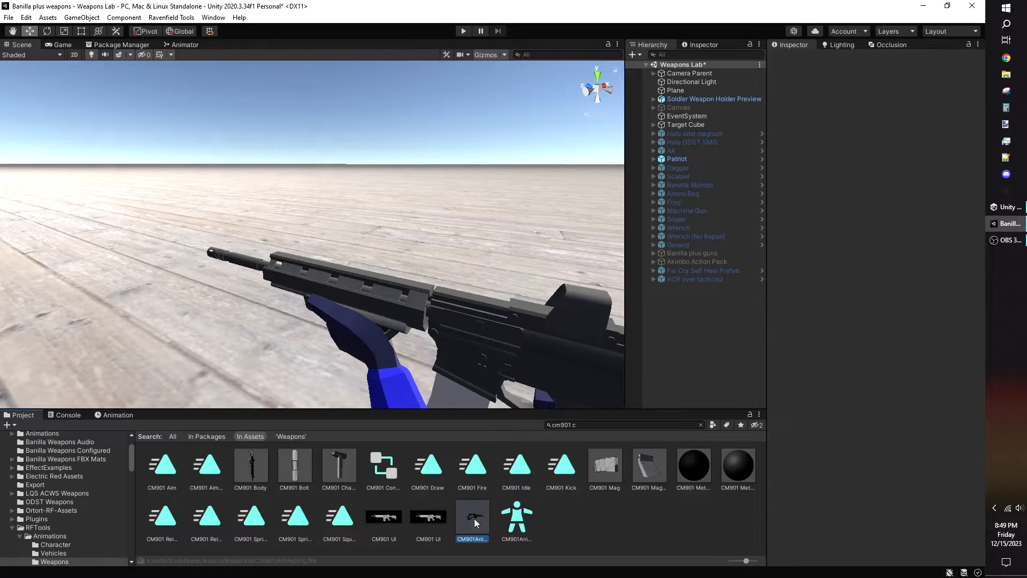
Step: Add the CM901Animating model to the scene and unpack its prefab
{"action": "left_click", "coordinate": [472, 518]}
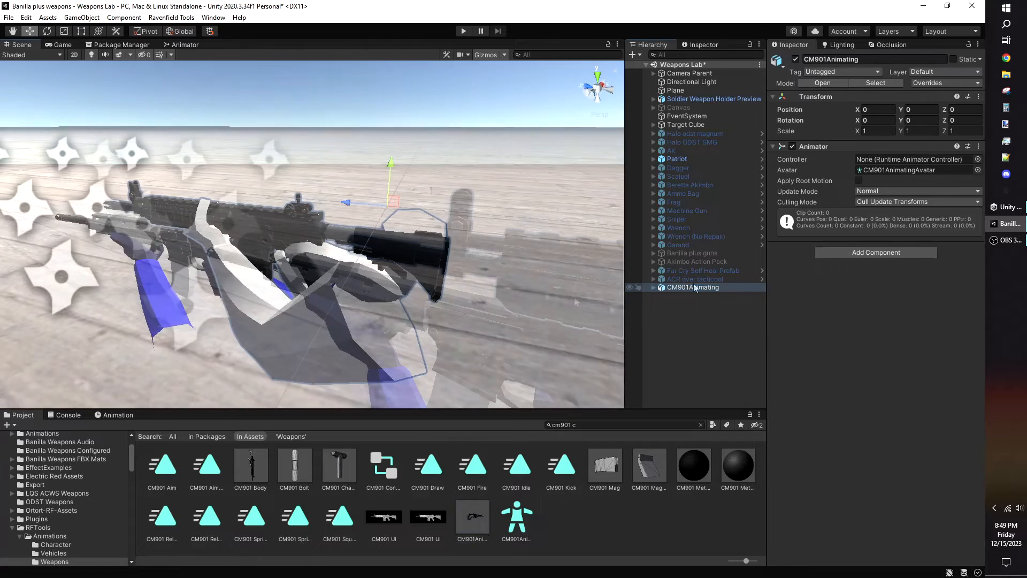
{"action": "right_click", "coordinate": [692, 287]}
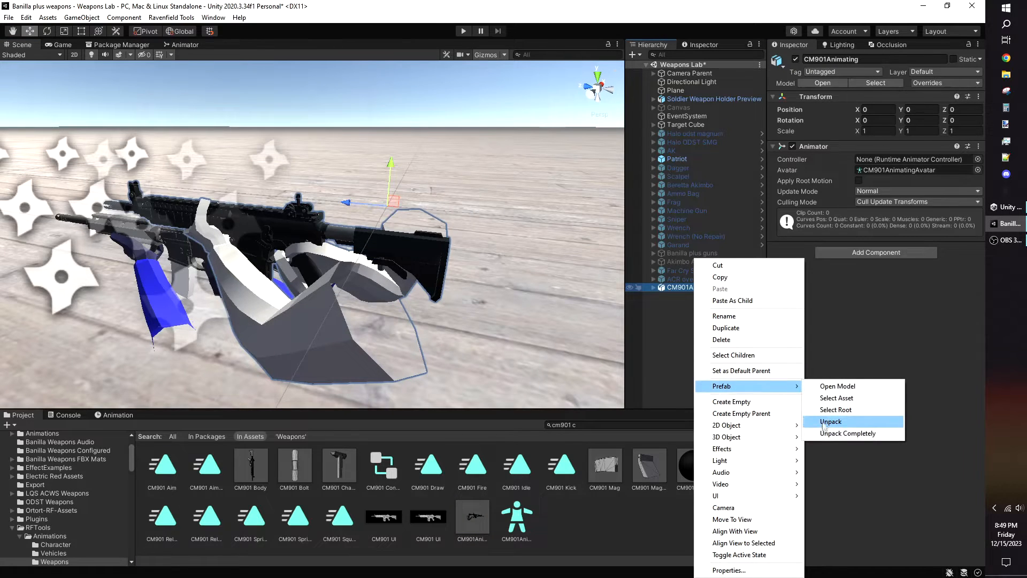
{"action": "left_click", "coordinate": [830, 421]}
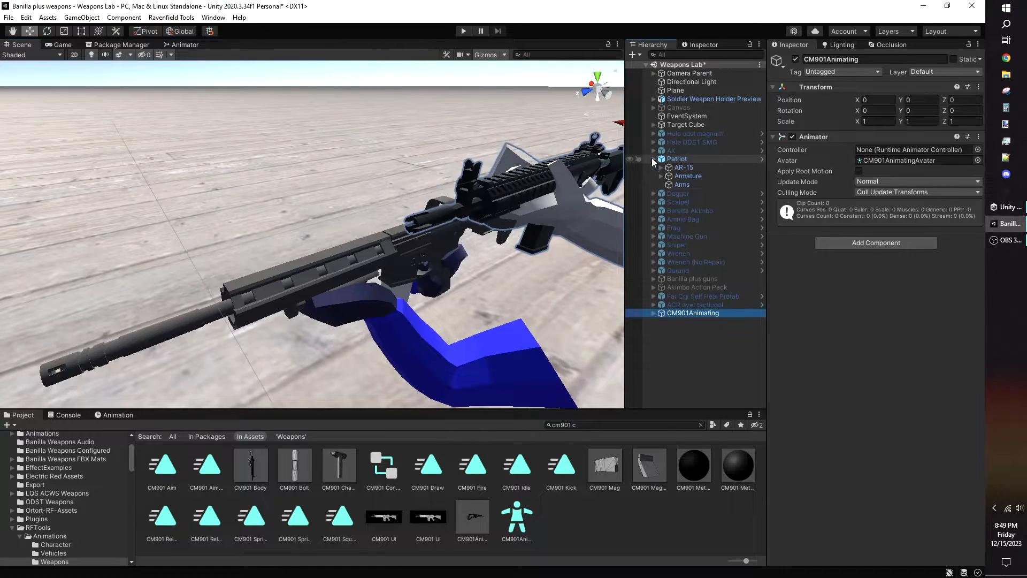
Step: Copy the AR-15's Casing Particles and Muzzle and paste them under CM901 Body
{"action": "left_click", "coordinate": [662, 167]}
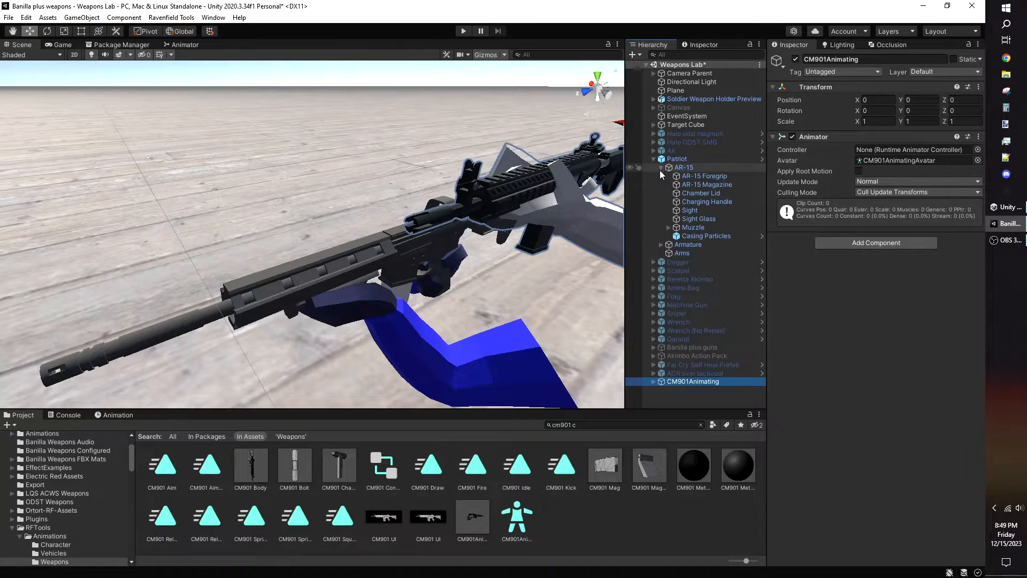
{"action": "left_click", "coordinate": [693, 228]}
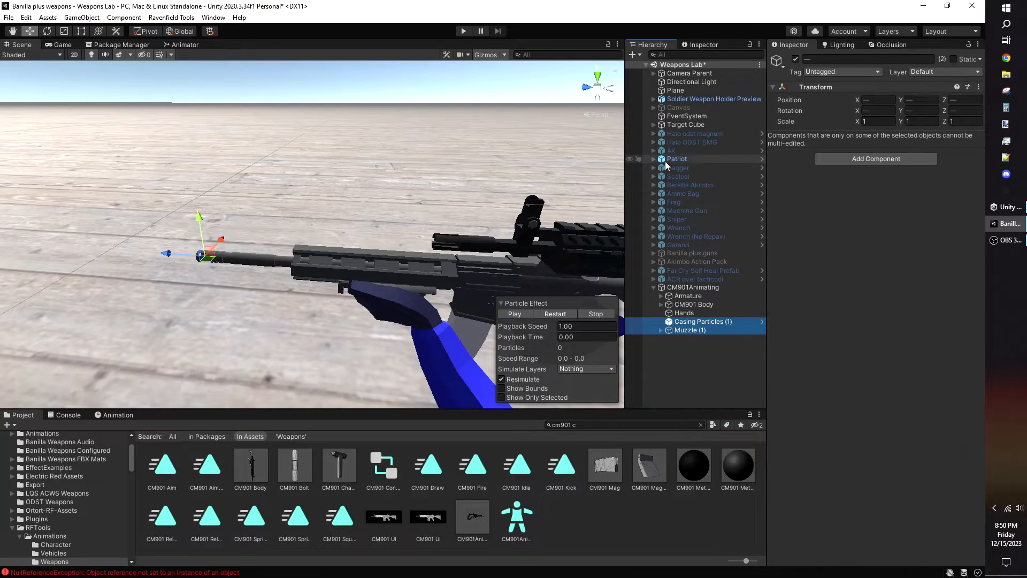
{"action": "left_click", "coordinate": [677, 158]}
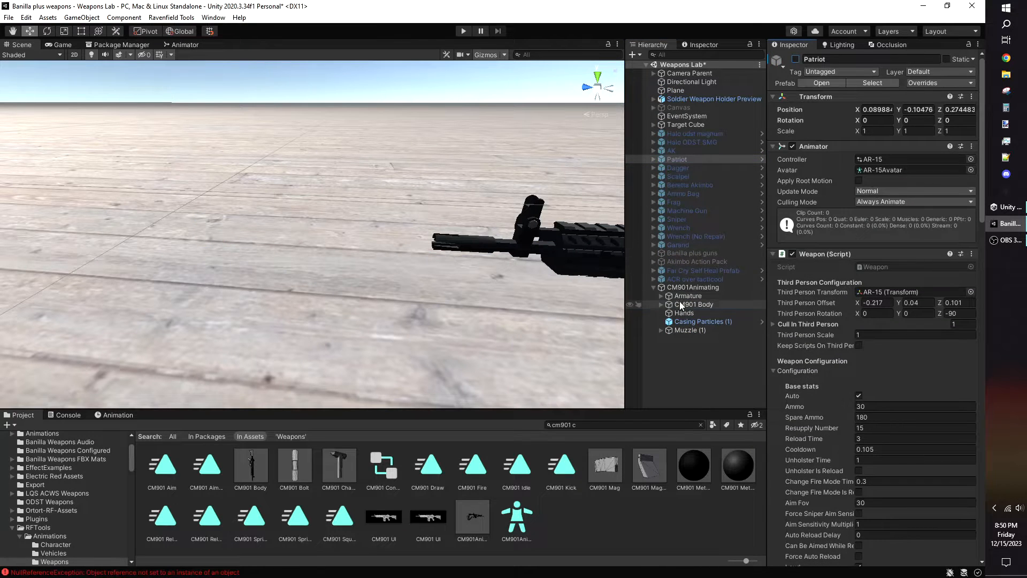
{"action": "left_click", "coordinate": [693, 304]}
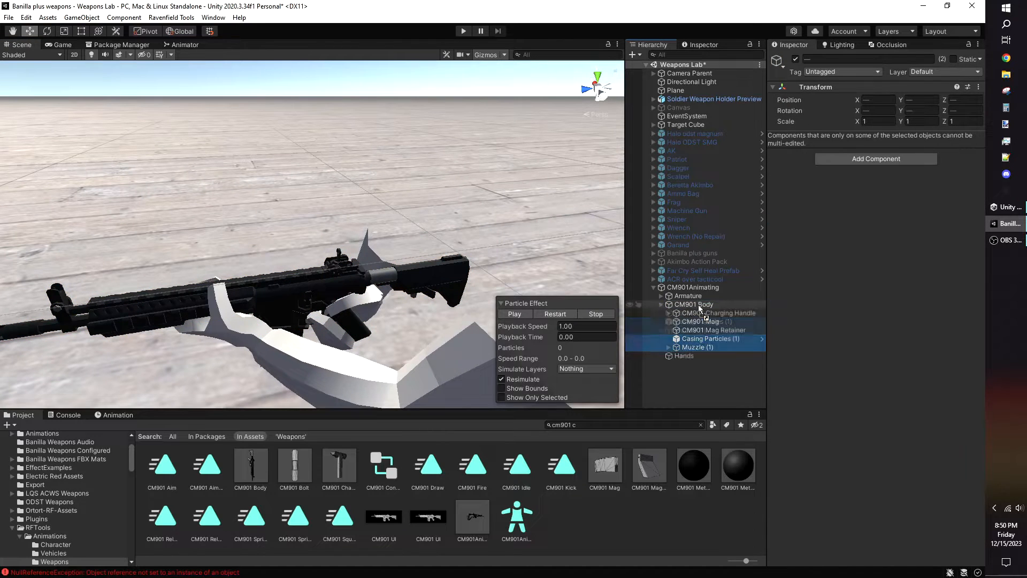
Step: Move the copied Muzzle (1) to the CM901 barrel tip, check its flash particles, and rename it Muzzle
{"action": "left_click", "coordinate": [696, 346]}
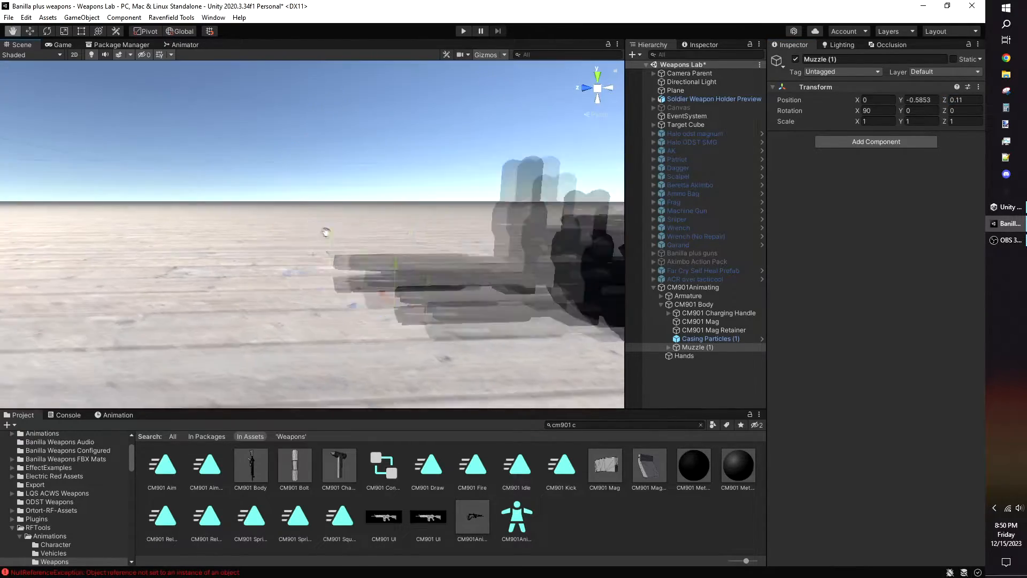
{"action": "left_click", "coordinate": [697, 346]}
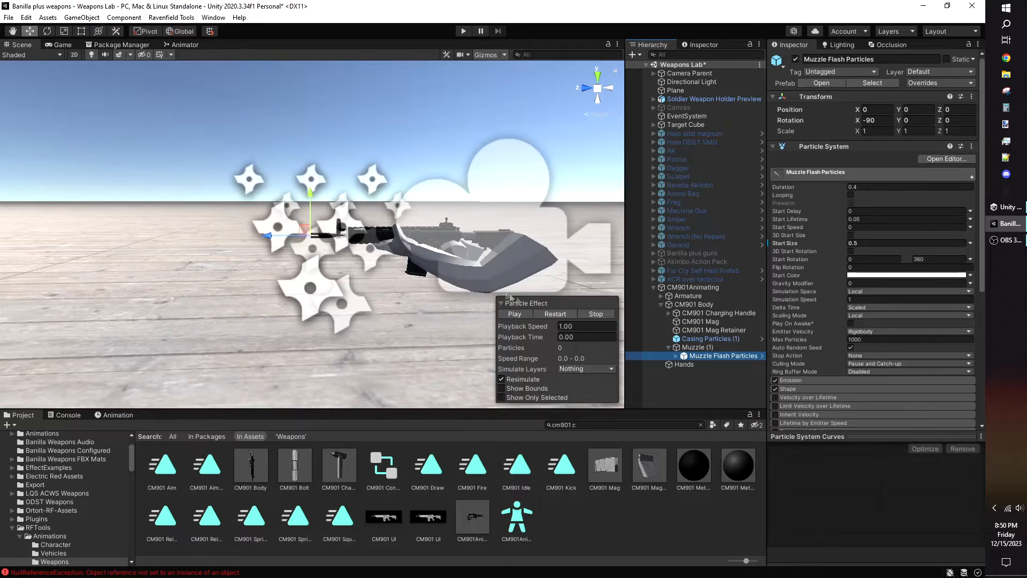
{"action": "left_click", "coordinate": [514, 312]}
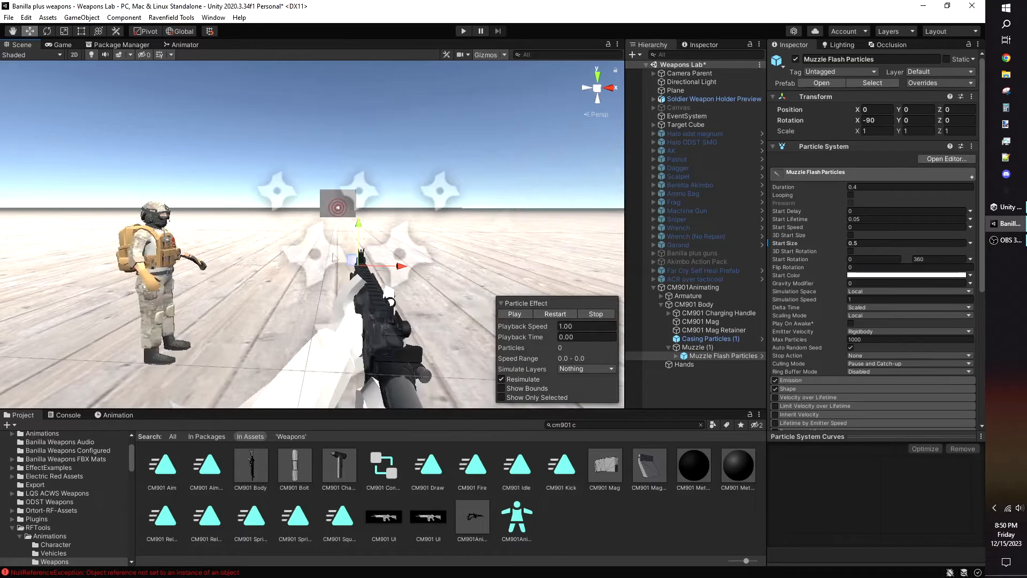
{"action": "left_click", "coordinate": [515, 313]}
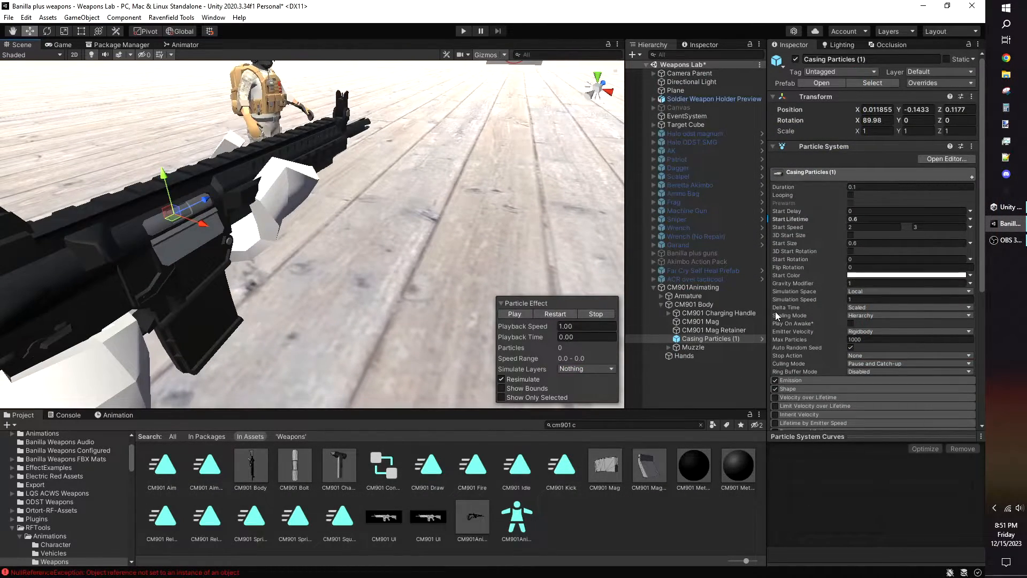
Step: Set Casing Particles' mesh to casing generic and the Animator controller to CM901 Controller
{"action": "scroll", "scroll_direction": "down", "scroll_amount": 3}
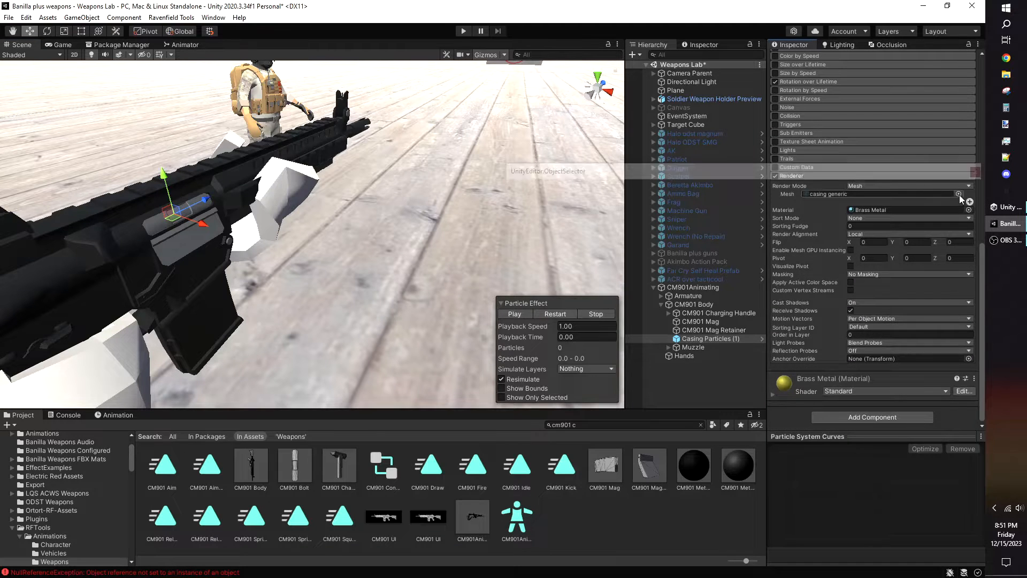
{"action": "left_click", "coordinate": [957, 194]}
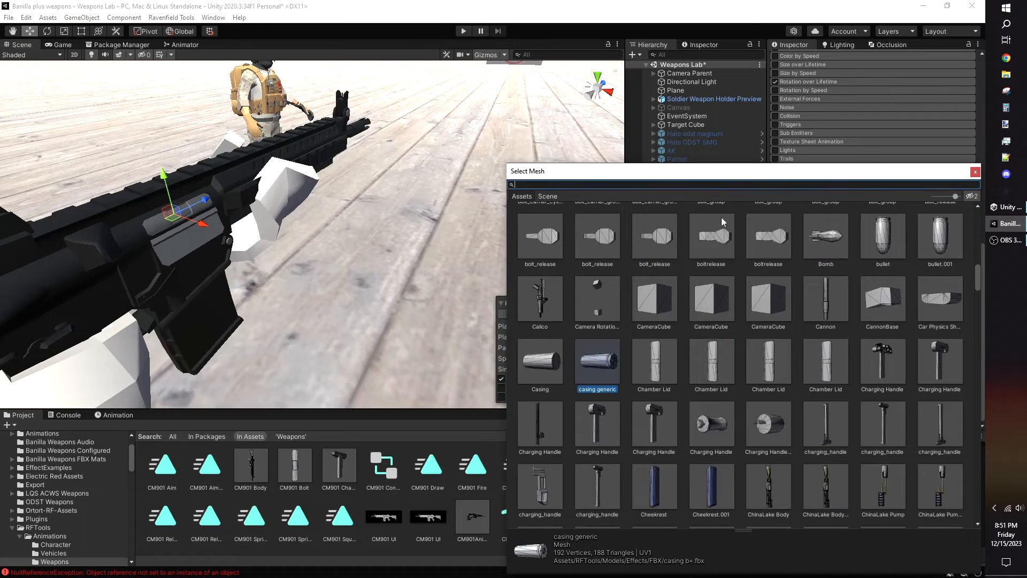
{"action": "type", "text": "casin"}
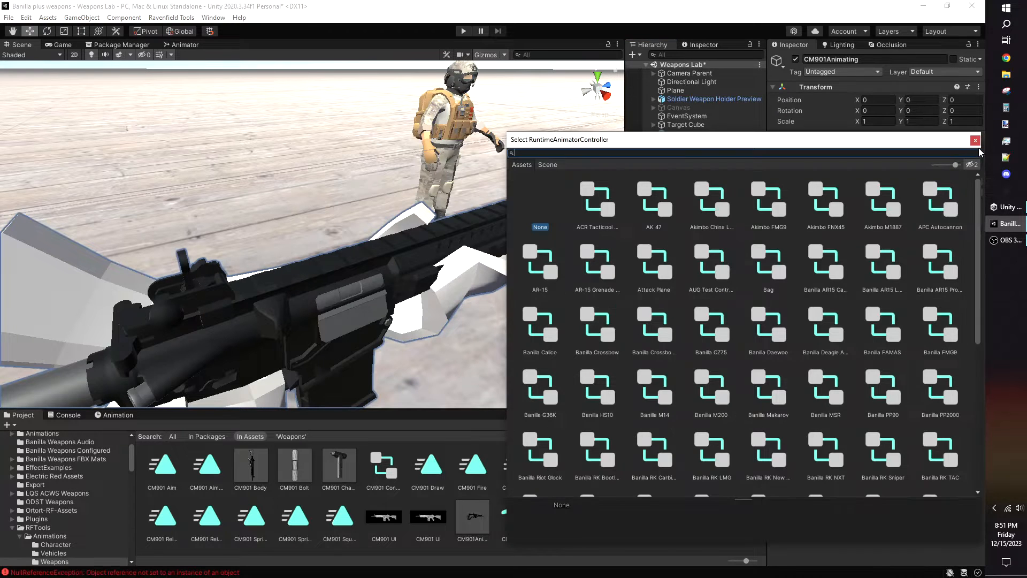
{"action": "type", "text": "cm901 c"}
{"action": "type", "text": "weapon"}
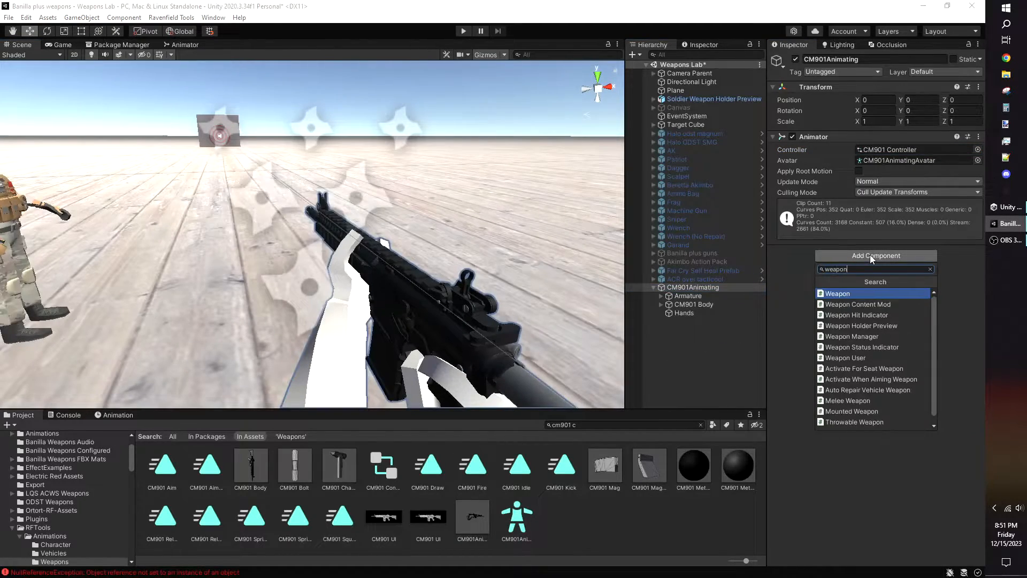
Step: Add a Weapon script using CM901 Body, Auto fire, Ammo 30, Spare 150, Resupply 60
{"action": "left_click", "coordinate": [838, 293]}
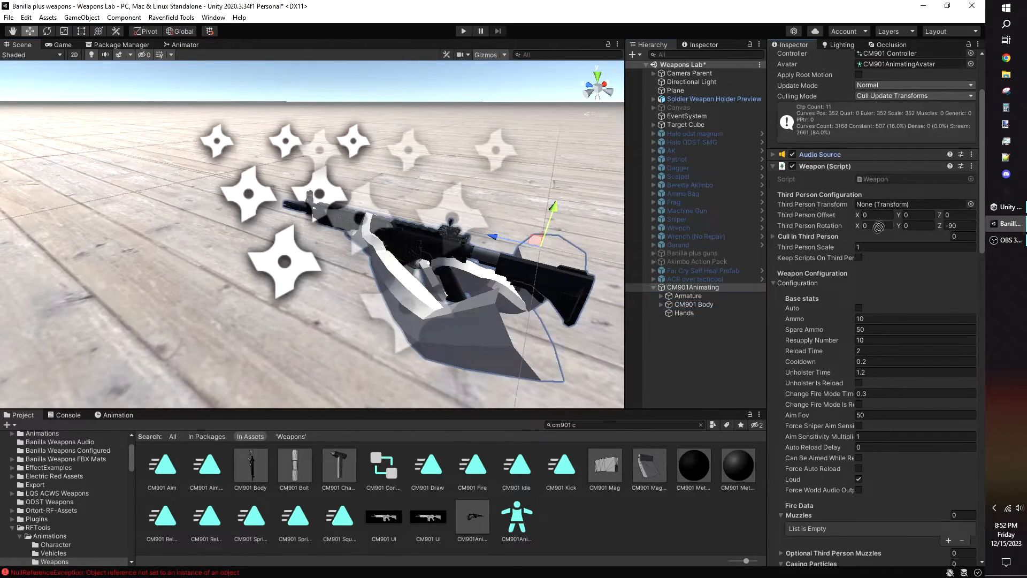
{"action": "left_click", "coordinate": [1010, 224]}
{"action": "type", "text": "150"}
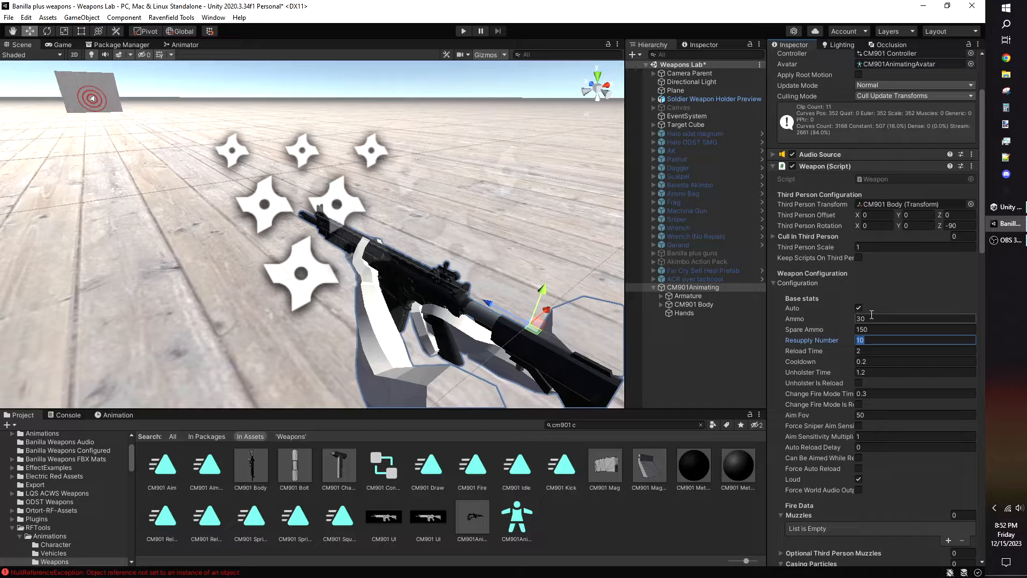
{"action": "type", "text": "90"}
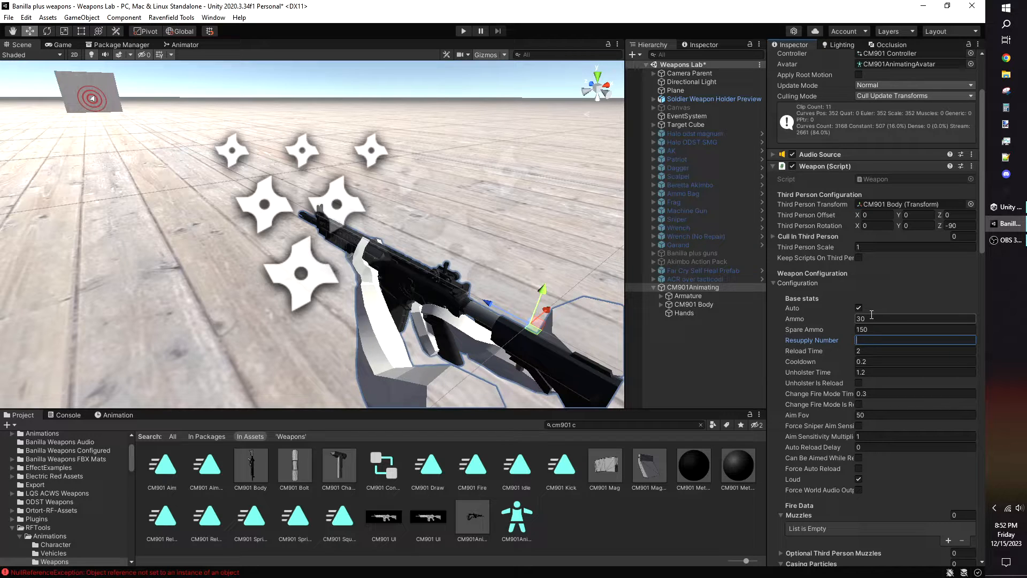
{"action": "type", "text": "60"}
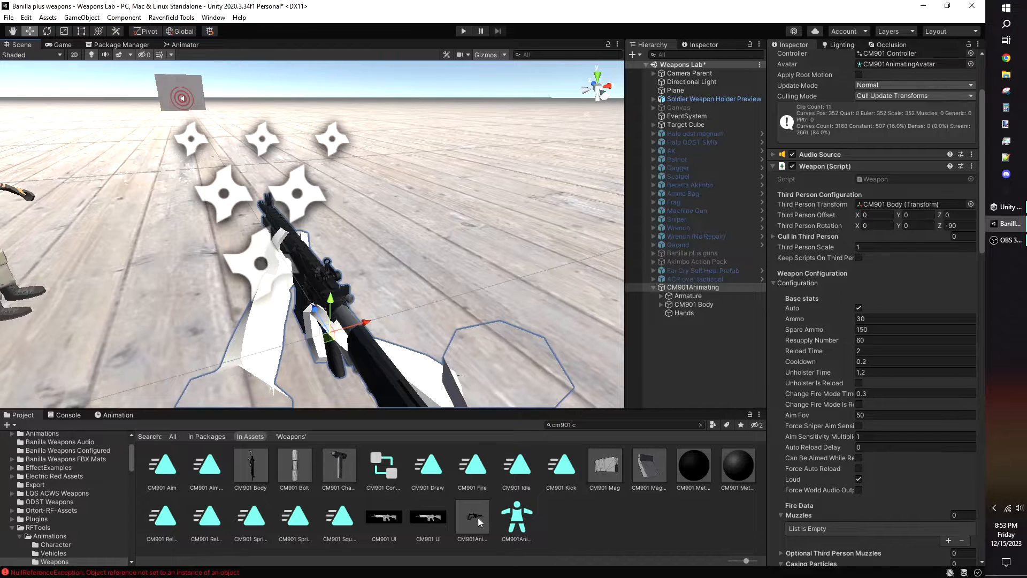
Step: Check the CM901 Reload clip frames and compute 210 − 125 = 85, then 85 ÷ 30 ≈ 2.8333
{"action": "left_click", "coordinate": [472, 516]}
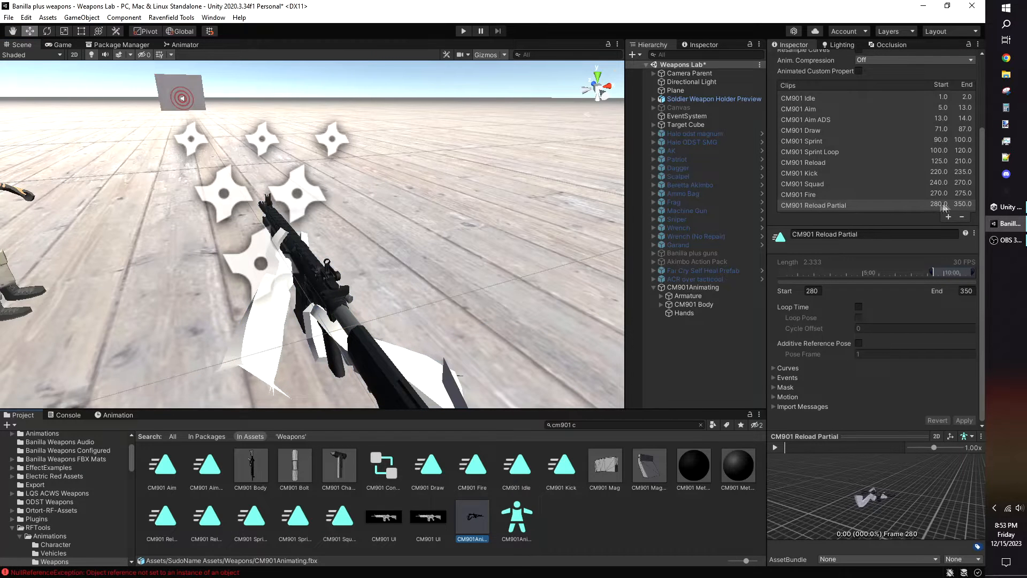
{"action": "mouse_move", "coordinate": [917, 161]}
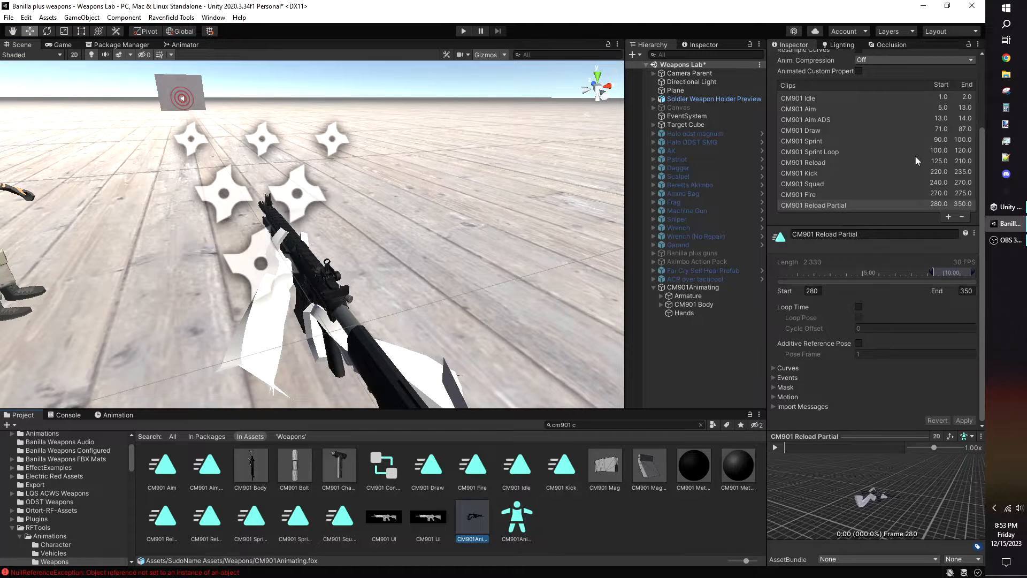
{"action": "mouse_move", "coordinate": [919, 172]}
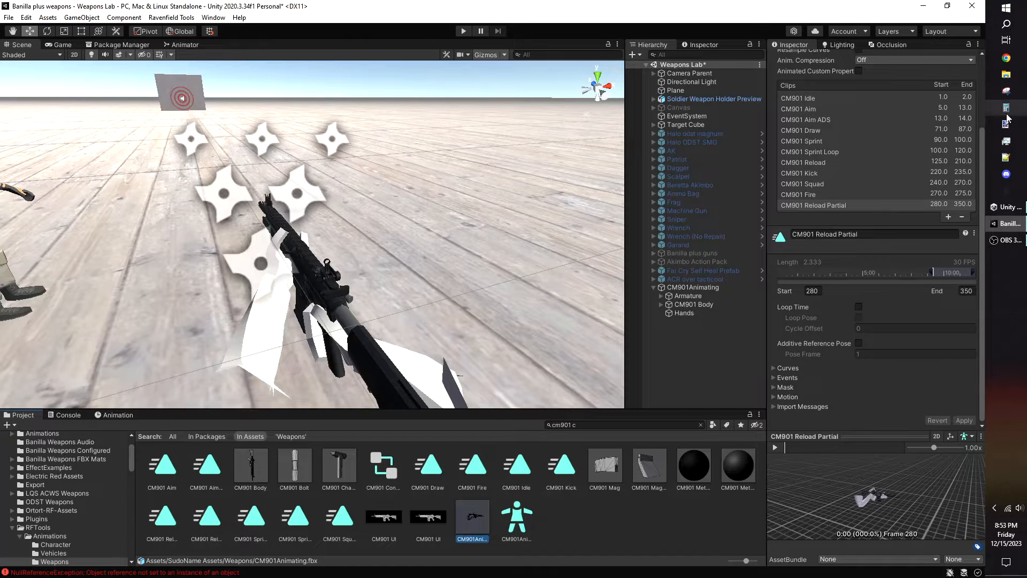
{"action": "left_click", "coordinate": [1006, 108]}
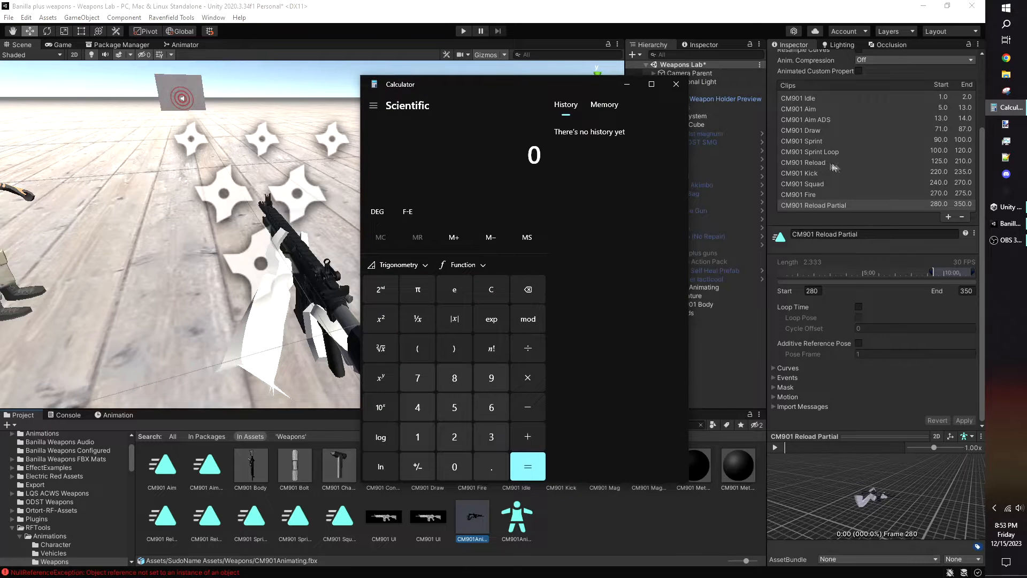
{"action": "left_click", "coordinate": [454, 436]}
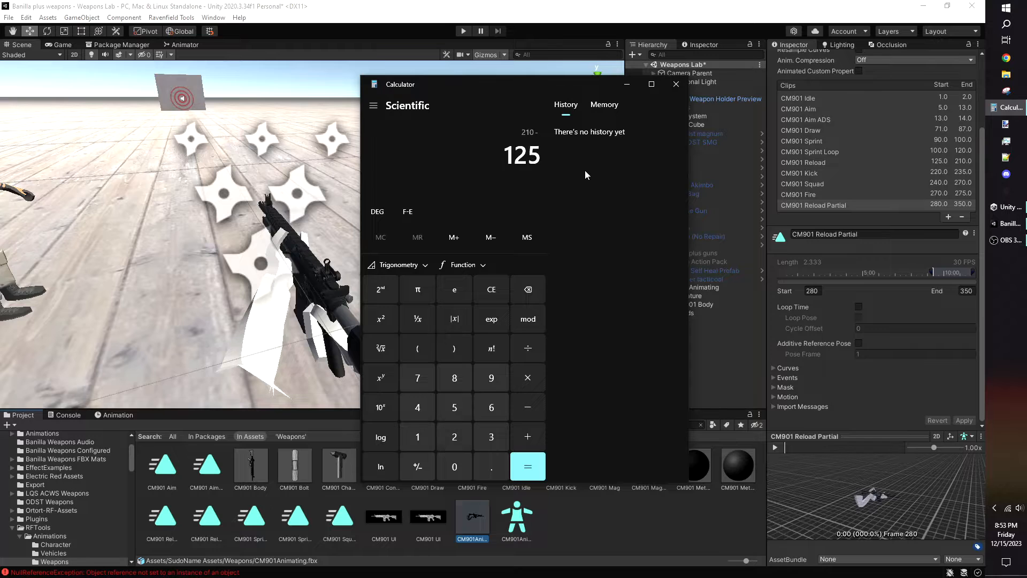
{"action": "left_click", "coordinate": [526, 466]}
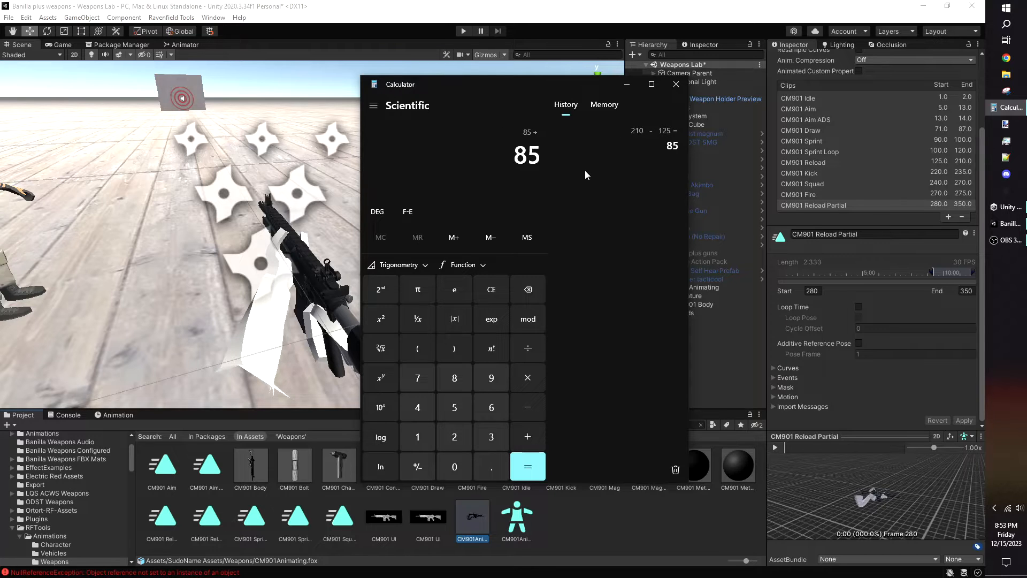
{"action": "left_click", "coordinate": [527, 466]}
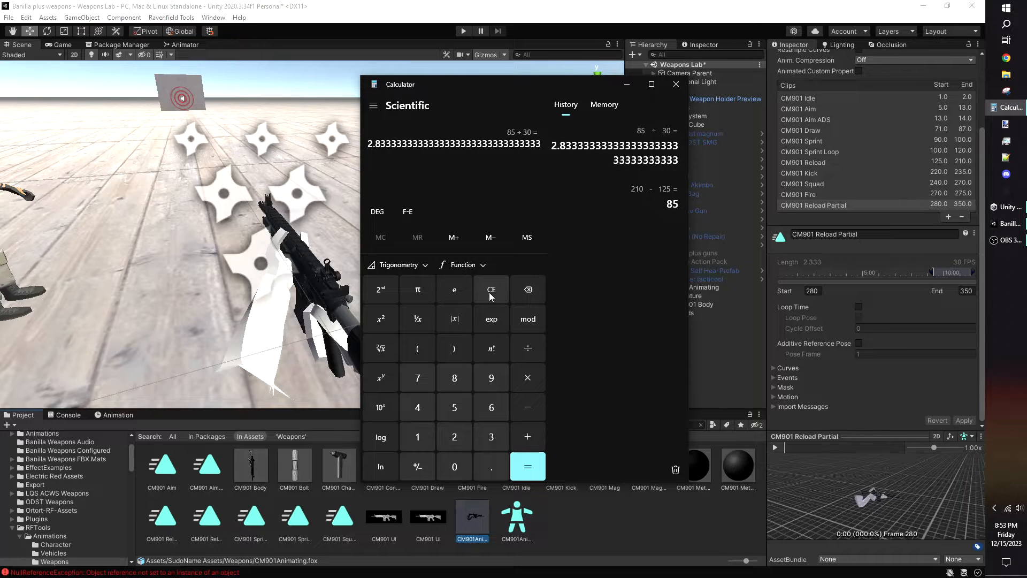
{"action": "left_click", "coordinate": [675, 84]}
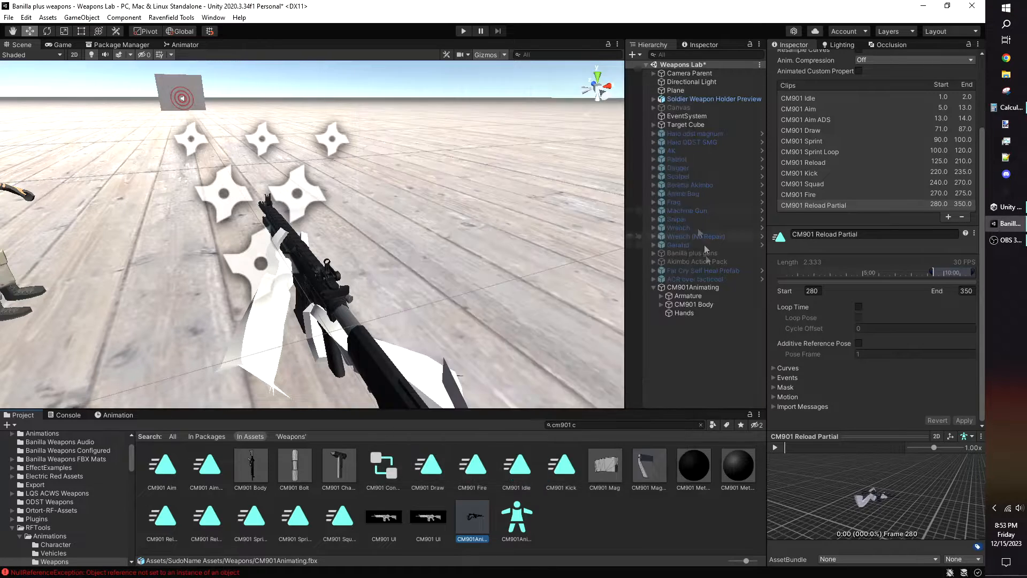
Step: Enter 2.8333 as the Reload Time in CM901Animating's Weapon script
{"action": "left_click", "coordinate": [692, 286]}
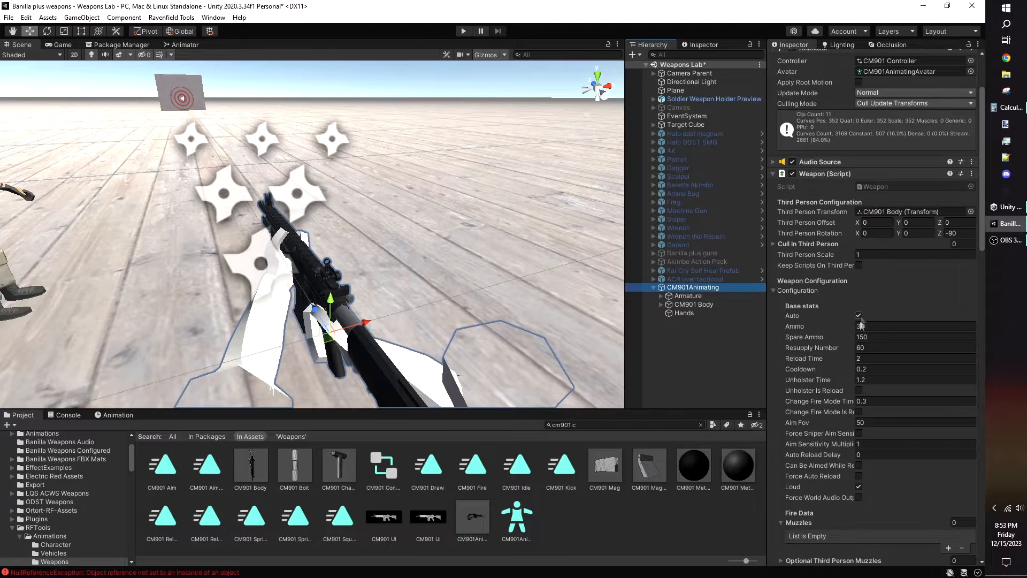
{"action": "left_click", "coordinate": [913, 358]}
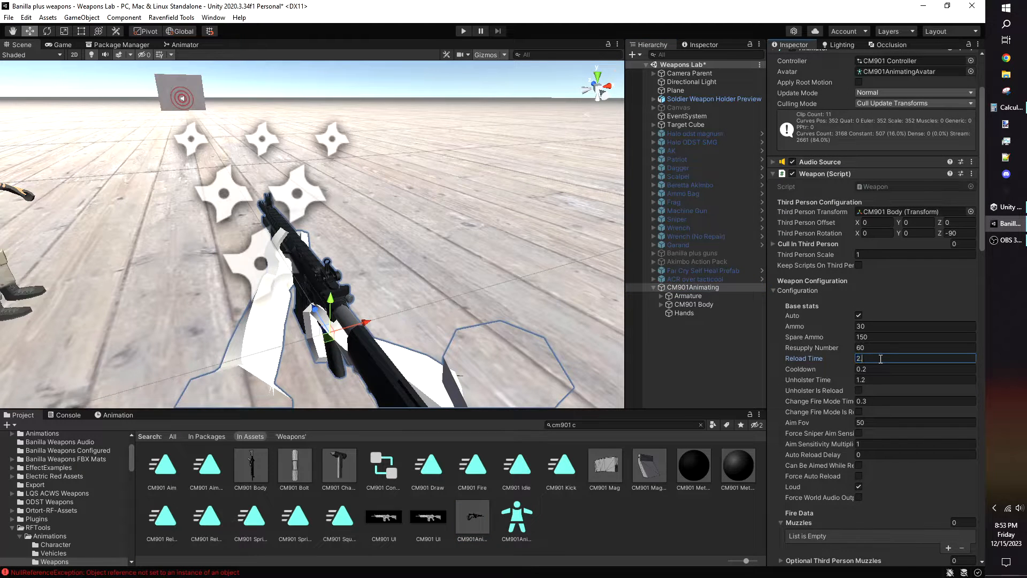
{"action": "type", "text": "2.8333"}
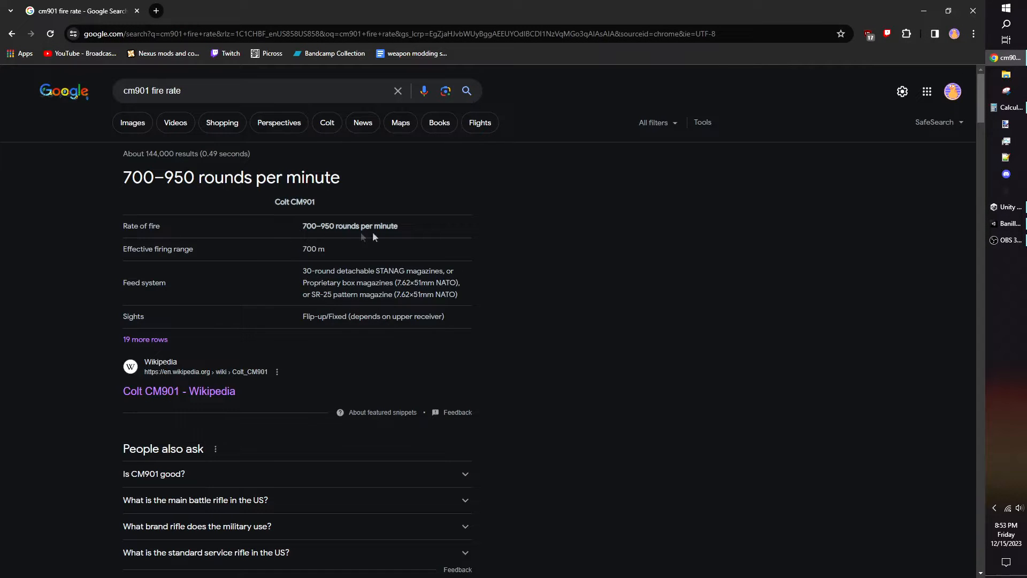
Step: Compute the firing delay: 800 ÷ 60 ≈ 13.33 shots per second, 1 ÷ 13.3334 ≈ 0.075 s
{"action": "left_click", "coordinate": [1010, 107]}
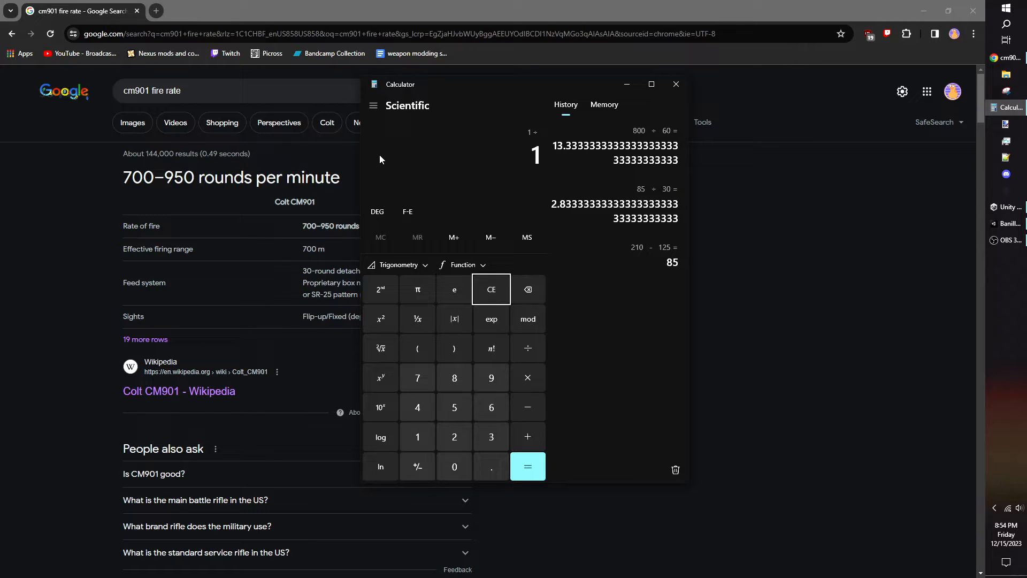
{"action": "left_click", "coordinate": [528, 466]}
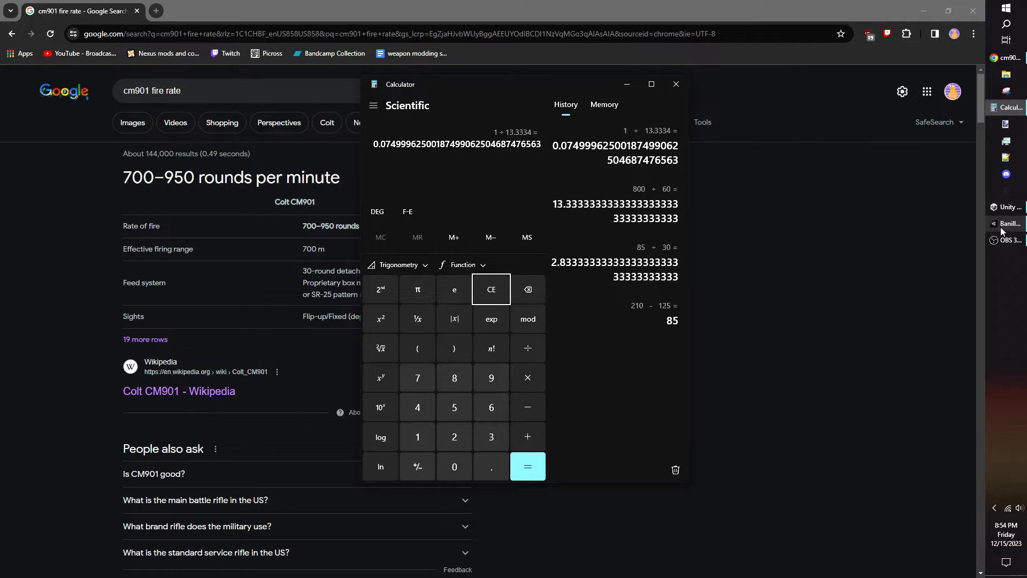
{"action": "left_click", "coordinate": [1009, 207]}
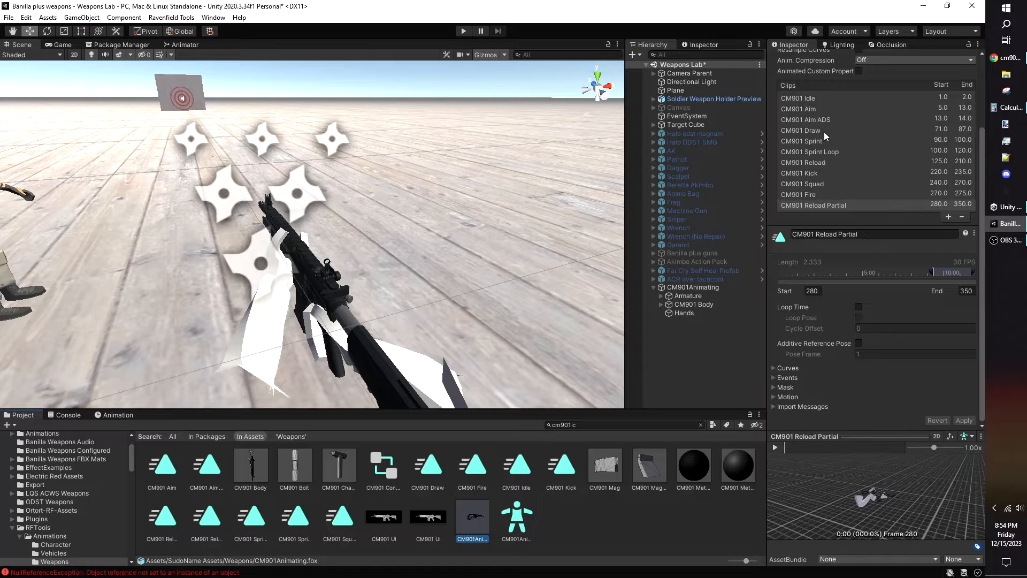
{"action": "mouse_move", "coordinate": [1010, 108]}
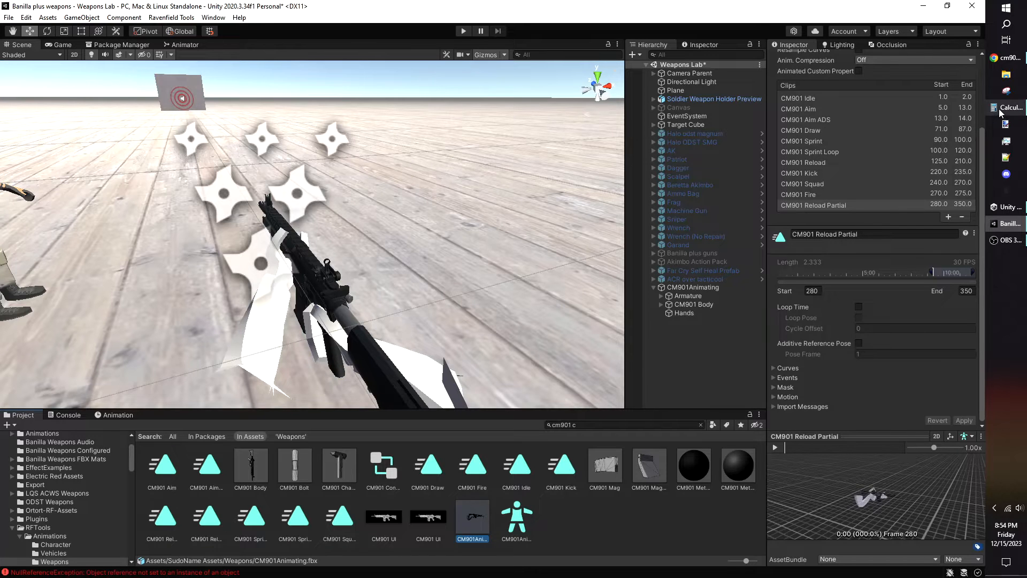
Step: Set Aim Fov to 34, compared against the AK, and enable Force World Audio Output
{"action": "left_click", "coordinate": [1011, 107]}
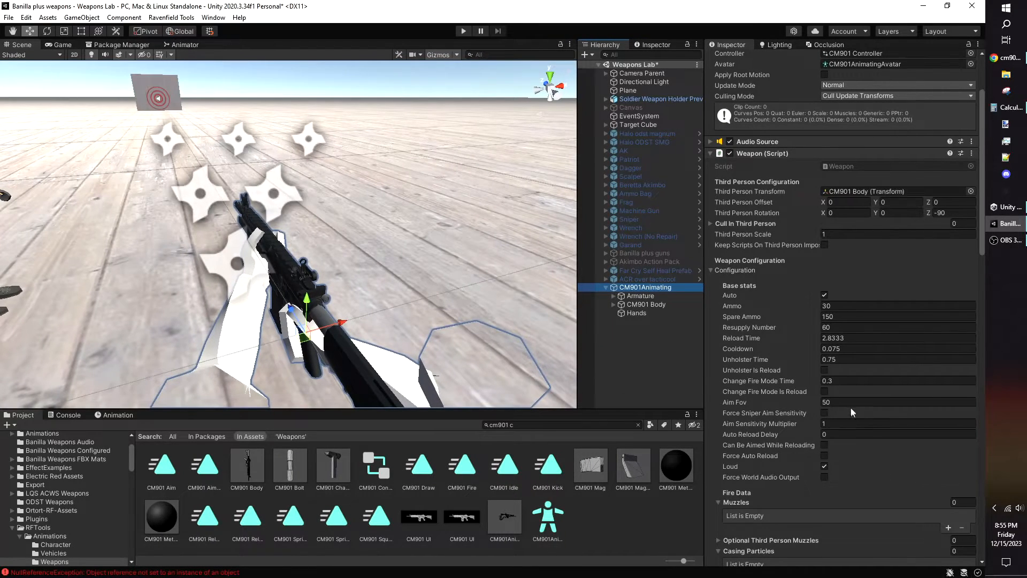
{"action": "left_click", "coordinate": [897, 402]}
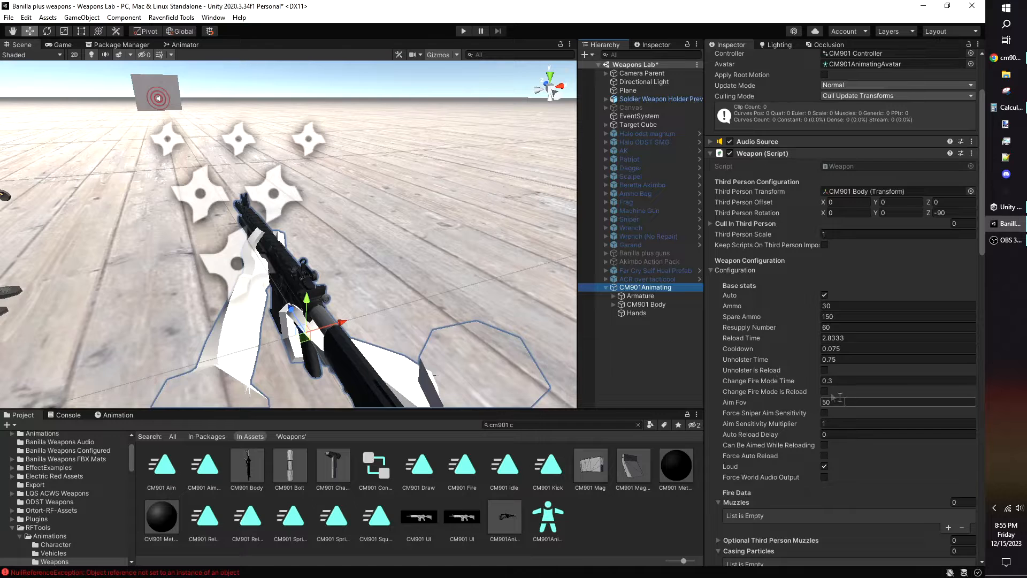
{"action": "left_click", "coordinate": [629, 158]}
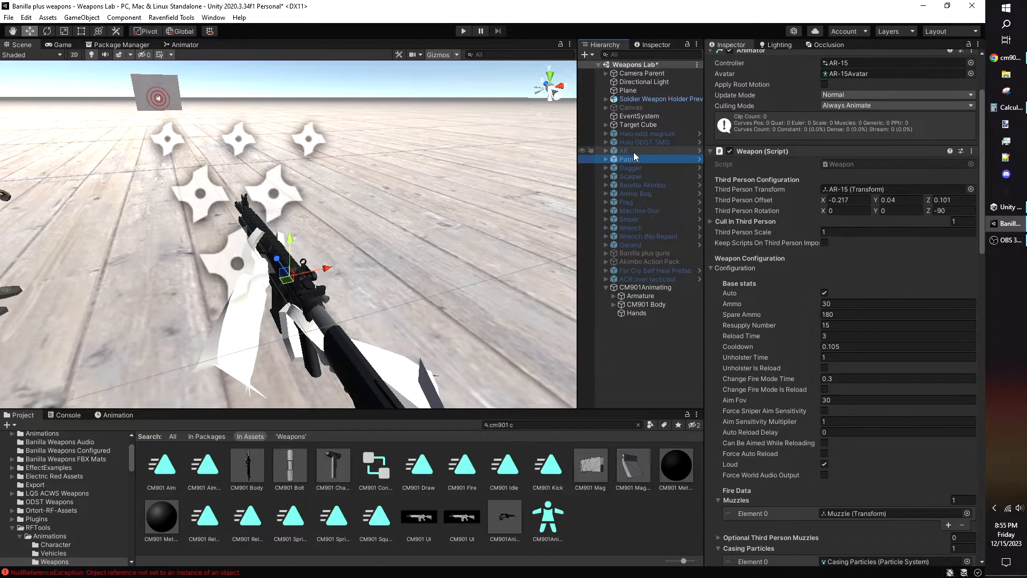
{"action": "left_click", "coordinate": [622, 151]}
{"action": "type", "text": "34"}
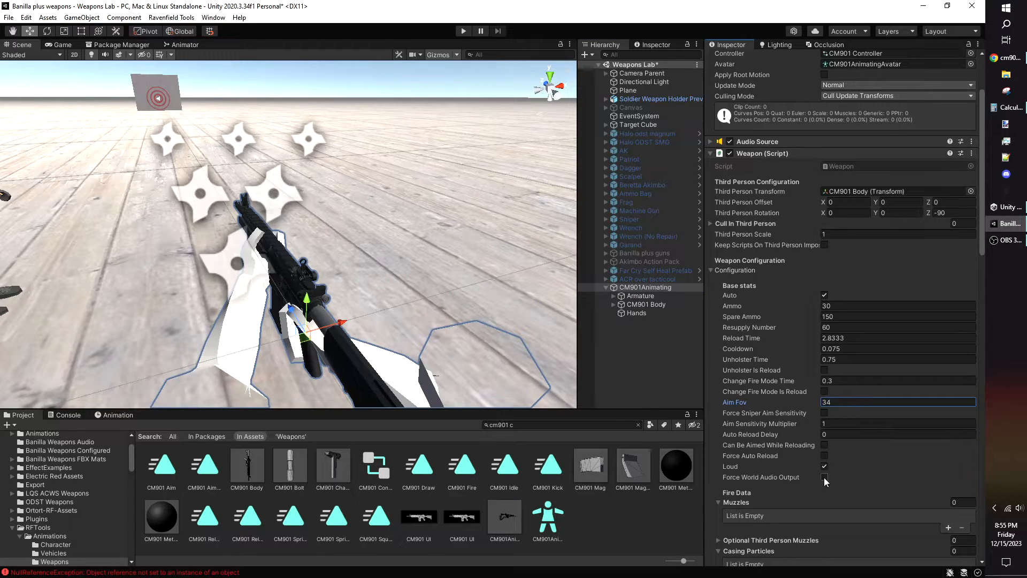
{"action": "left_click", "coordinate": [824, 477]}
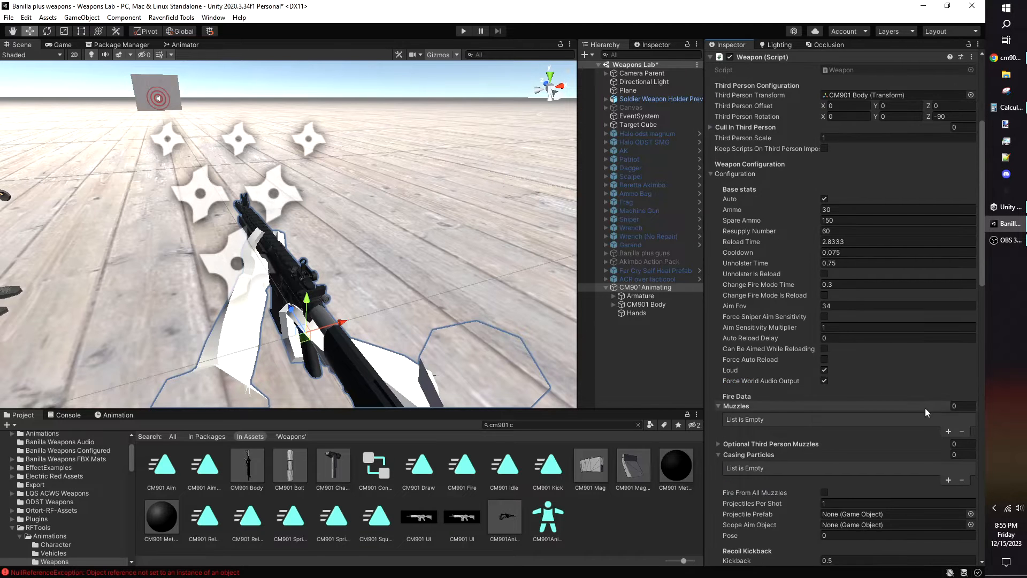
Step: Drag Muzzle and Casing Particles (1) from CM901 Body into the Muzzles and Casing Particles lists
{"action": "left_click", "coordinate": [947, 431]}
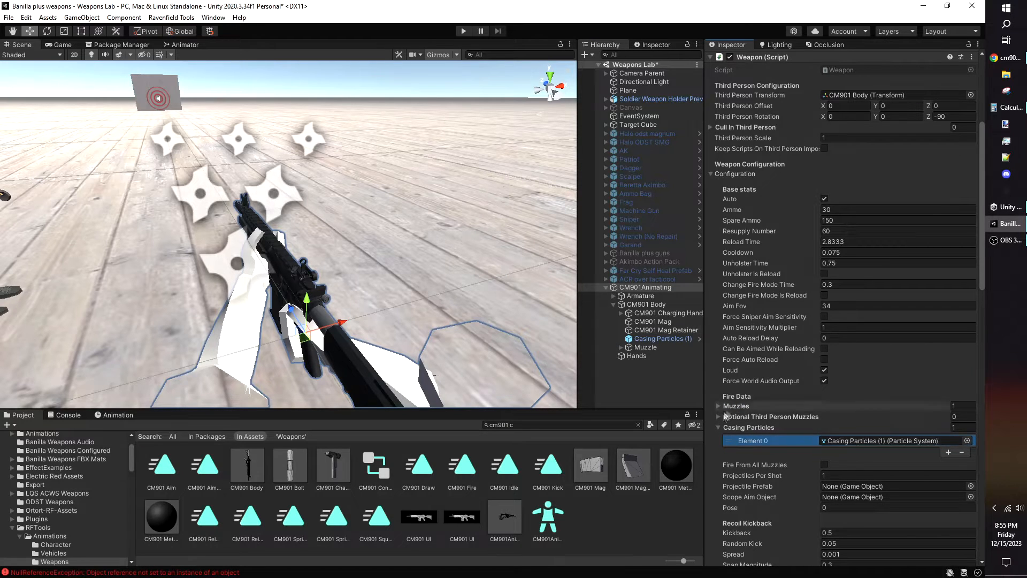
{"action": "scroll", "scroll_direction": "down", "scroll_amount": 3}
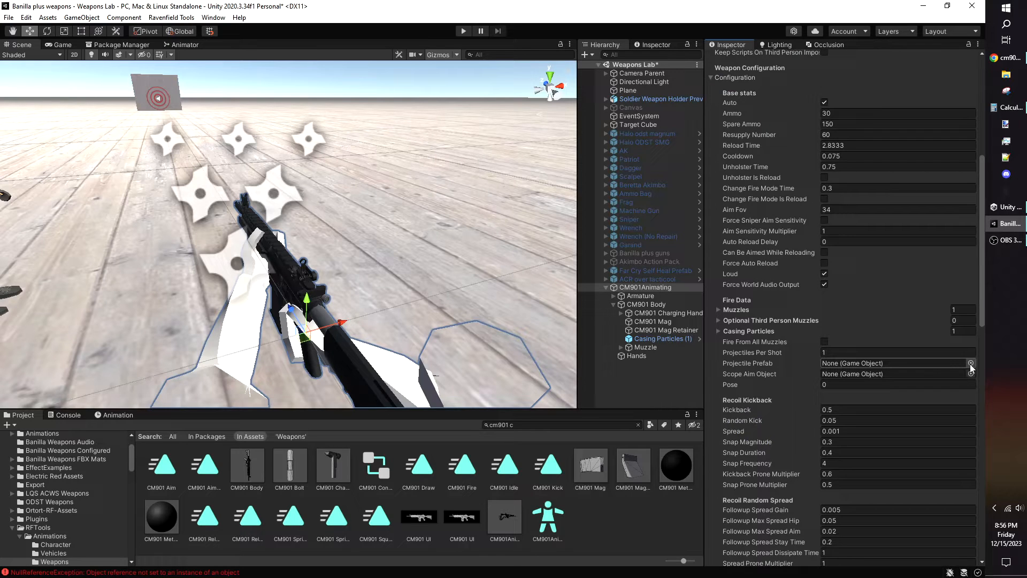
Step: Pick AR-15 Tracer as Projectile Prefab and duplicate it as Example Tracer
{"action": "left_click", "coordinate": [972, 365]}
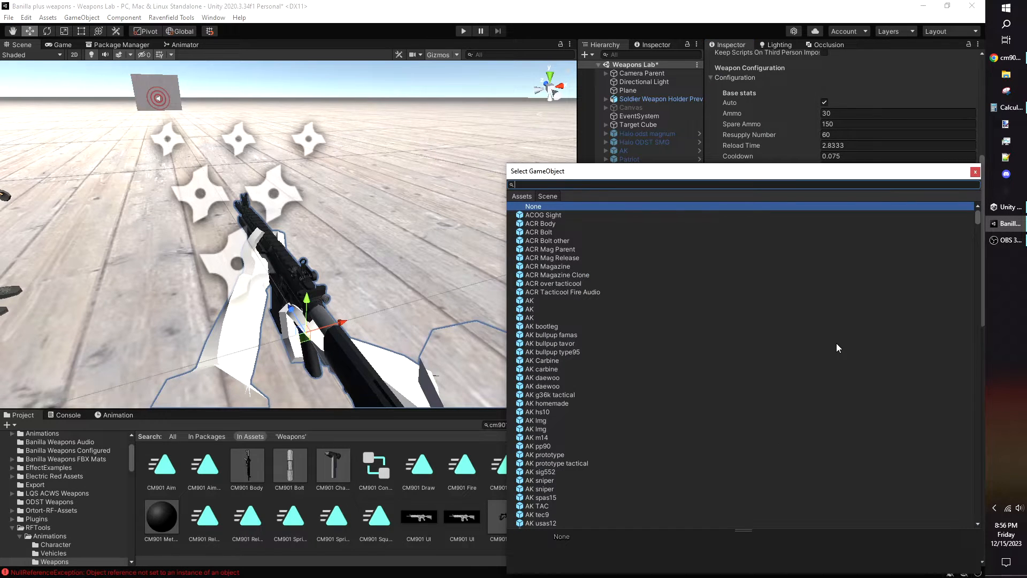
{"action": "type", "text": "tracer"}
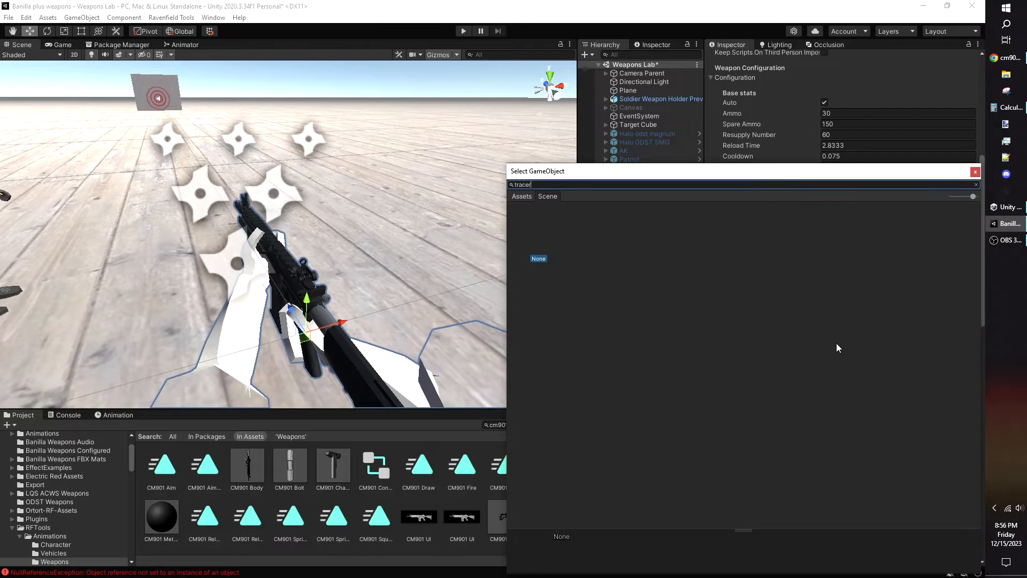
{"action": "type", "text": "tracer"}
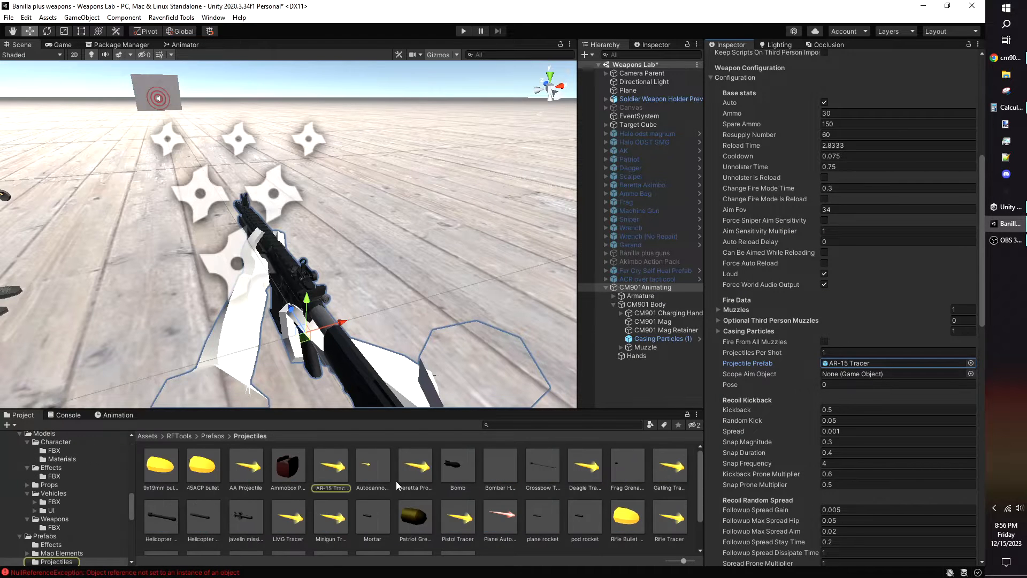
{"action": "left_click", "coordinate": [331, 466]}
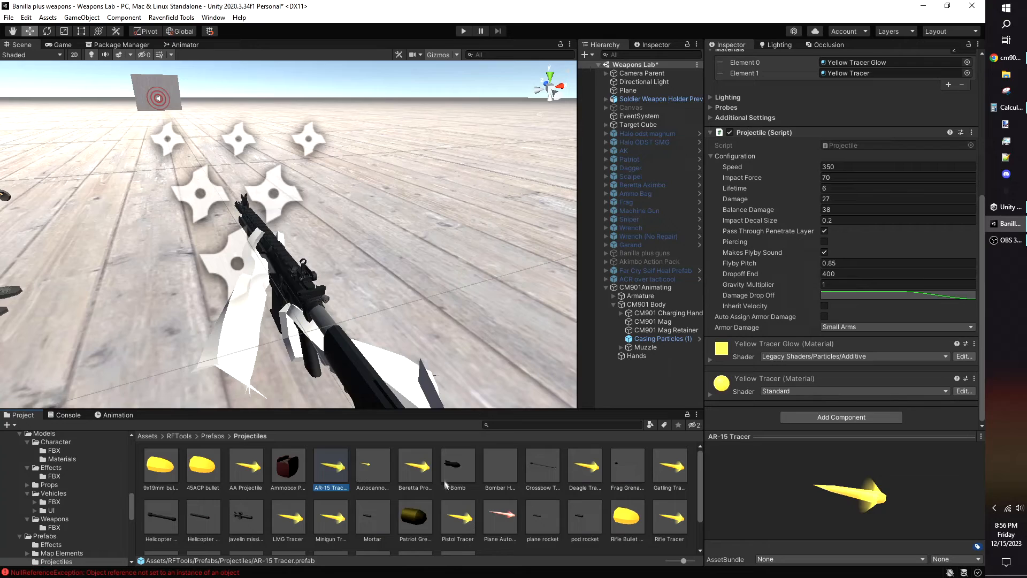
{"action": "mouse_move", "coordinate": [412, 225]}
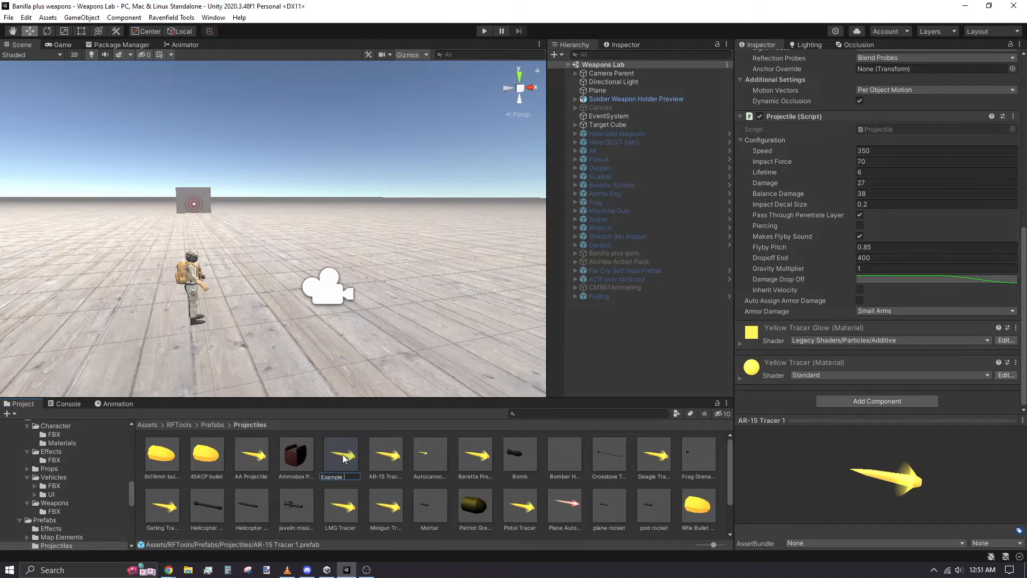
{"action": "left_click", "coordinate": [653, 453]}
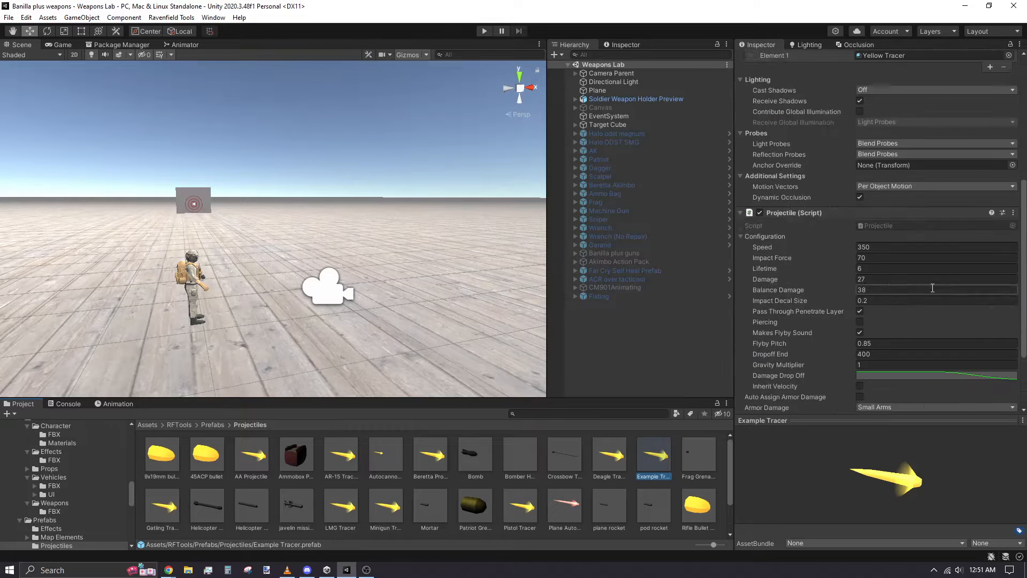
Step: Scroll Example Tracer's Projectile script down to the Damage Drop Off curve field
{"action": "scroll", "scroll_direction": "down", "scroll_amount": 3}
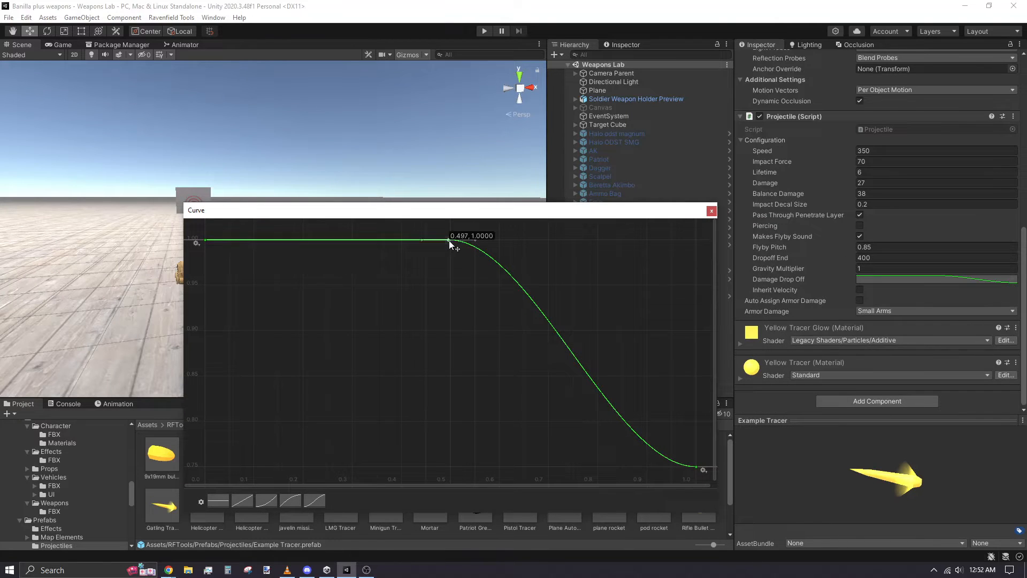
Step: Check the drop-off curve's middle key options, leave it unchanged, and close the Curve window
{"action": "right_click", "coordinate": [450, 240]}
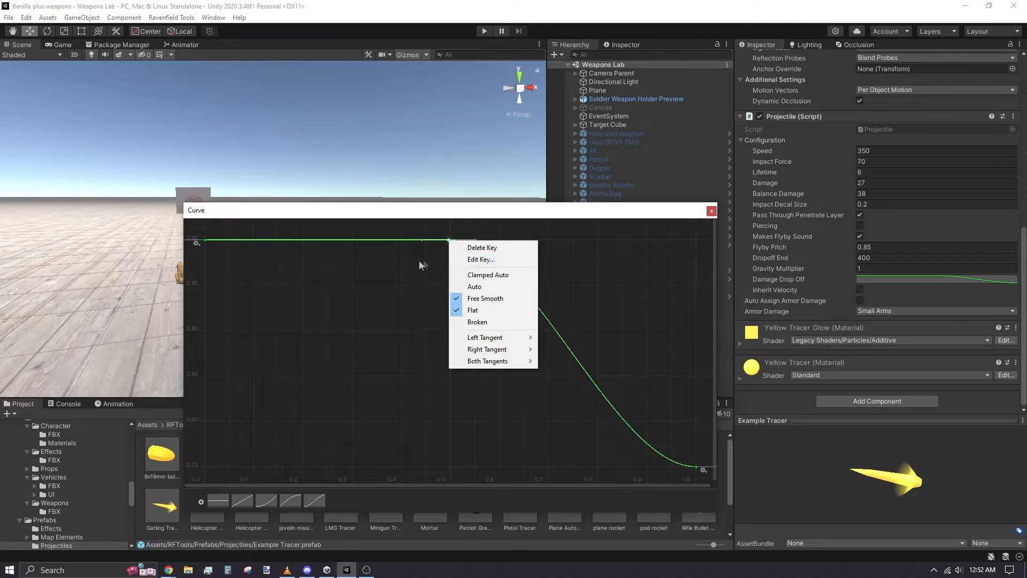
{"action": "left_click", "coordinate": [480, 259]}
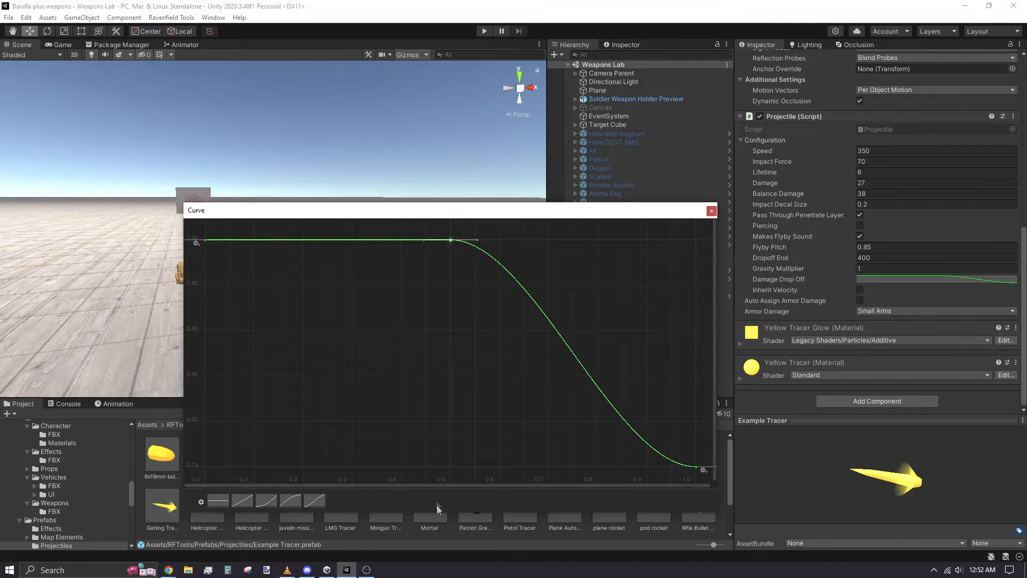
{"action": "left_click", "coordinate": [933, 310]}
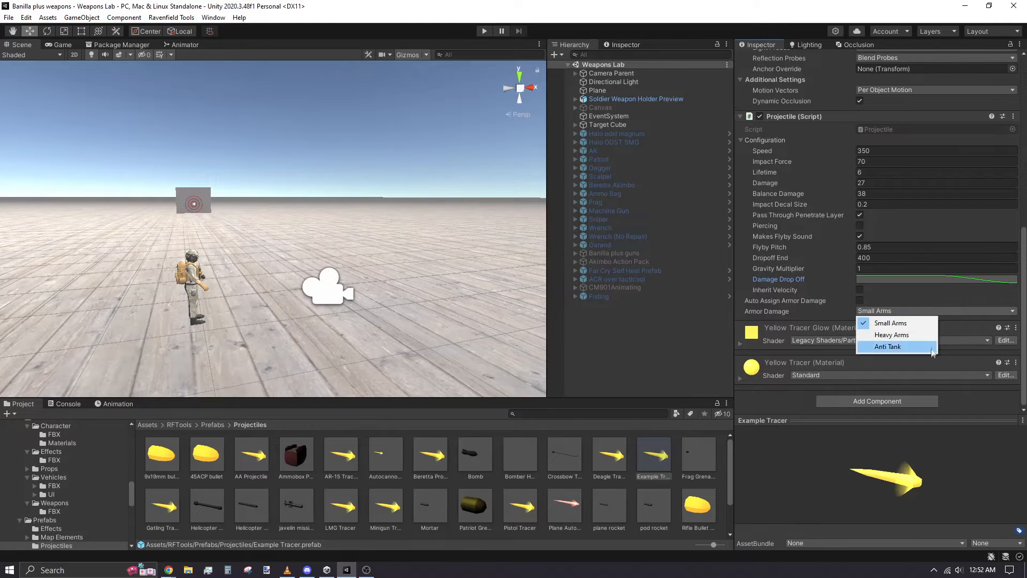
{"action": "mouse_move", "coordinate": [891, 335]}
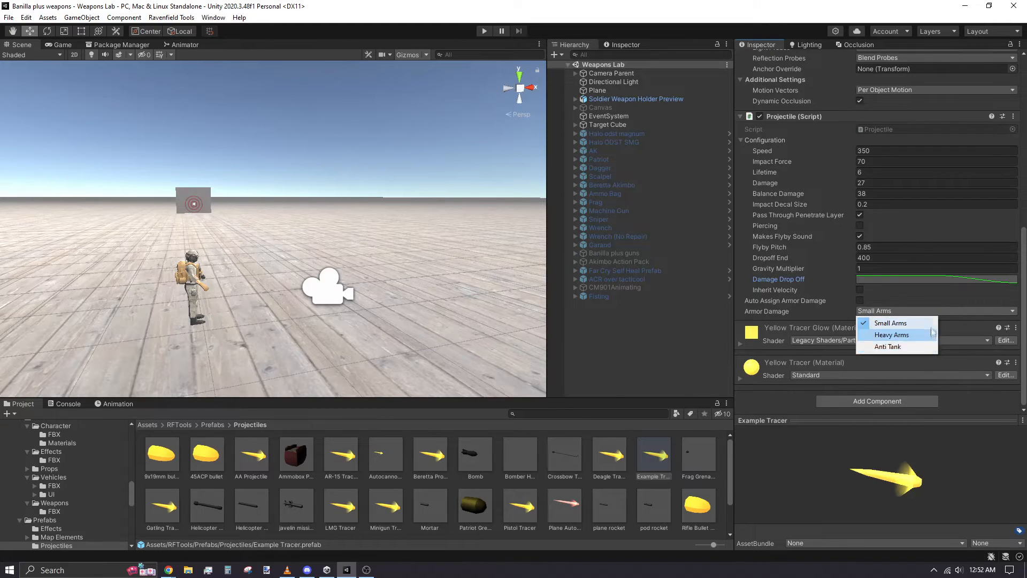
{"action": "mouse_move", "coordinate": [890, 322]}
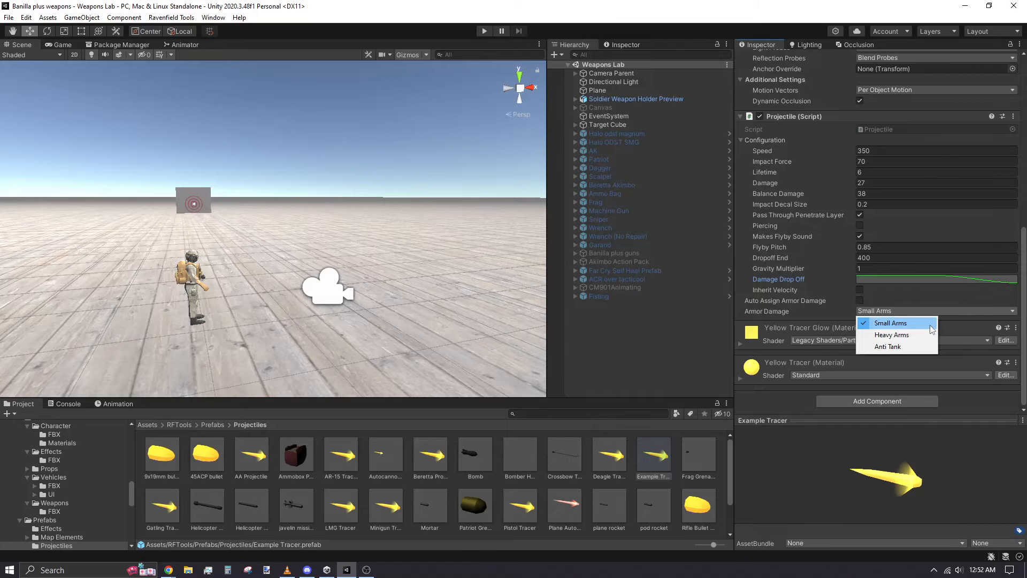
{"action": "left_click", "coordinate": [890, 322]}
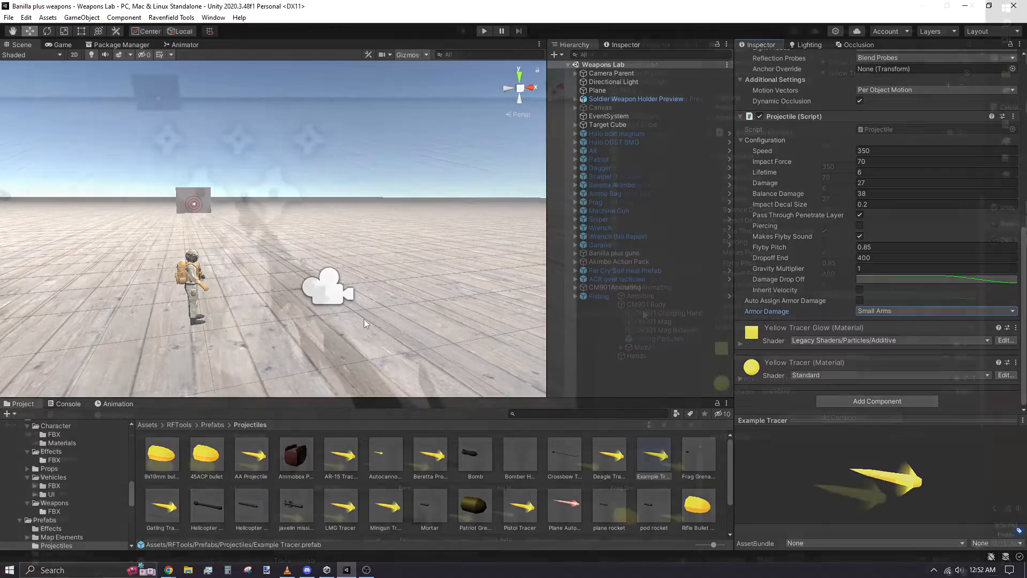
{"action": "left_click", "coordinate": [645, 287]}
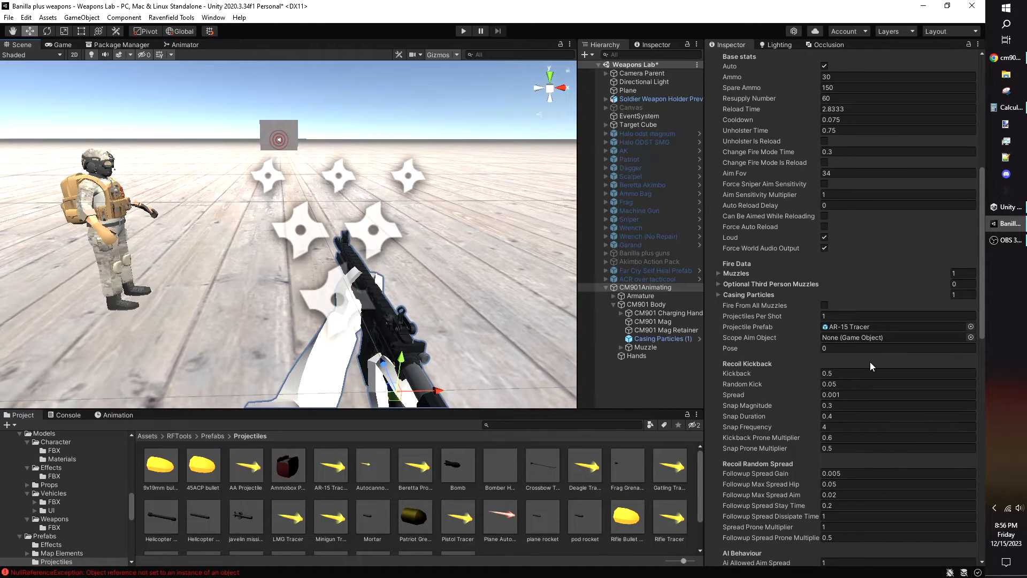
Step: Scroll to the CM901 Weapon recoil fields and start entering kickback 0.2, spread 0.0035
{"action": "scroll", "scroll_direction": "down", "scroll_amount": 3}
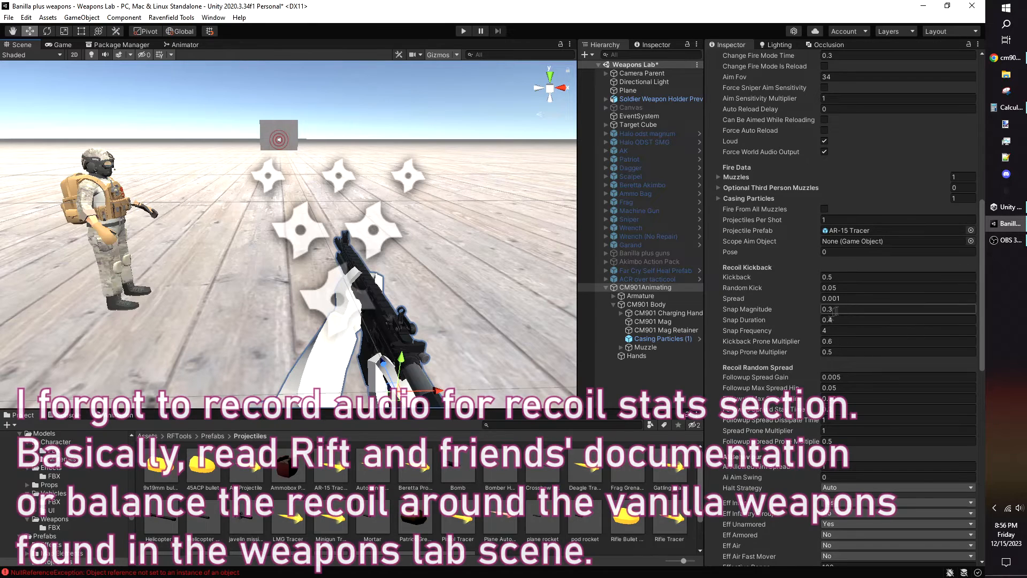
{"action": "scroll", "scroll_direction": "down", "scroll_amount": 3}
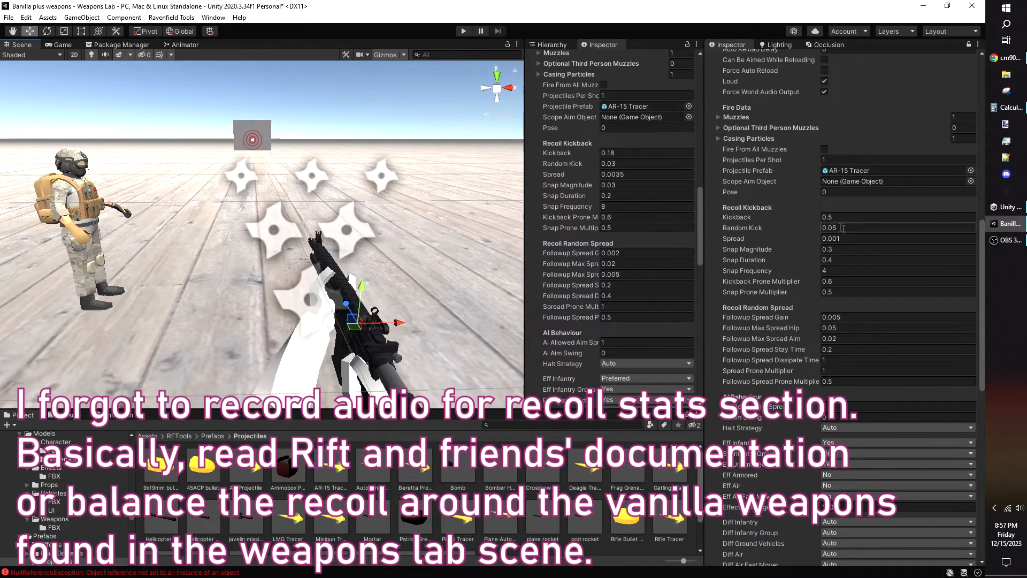
{"action": "left_click", "coordinate": [897, 217]}
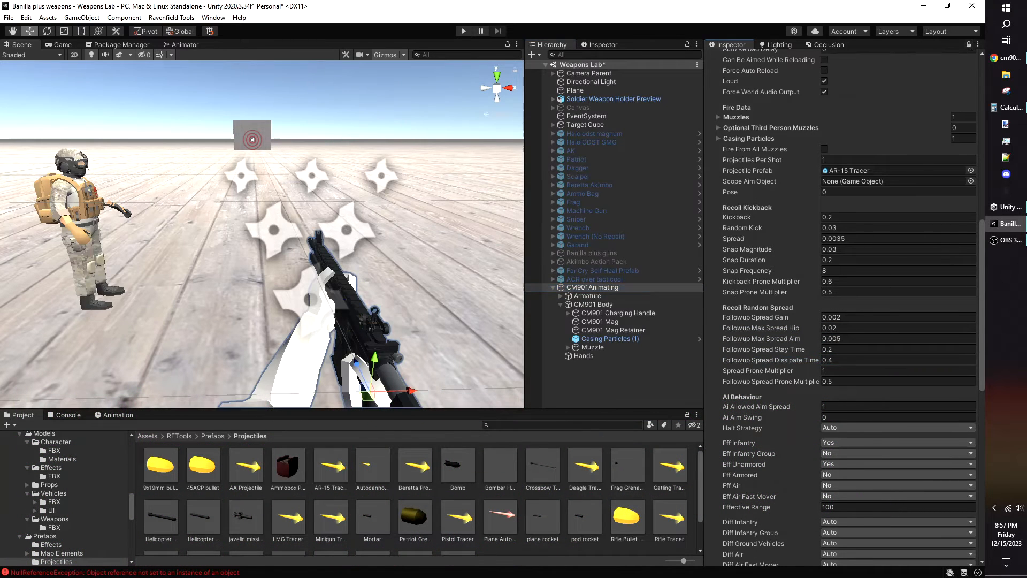
Step: Make the CM901's AI prefer infantry and set its effective range to 400
{"action": "scroll", "scroll_direction": "down", "scroll_amount": 3}
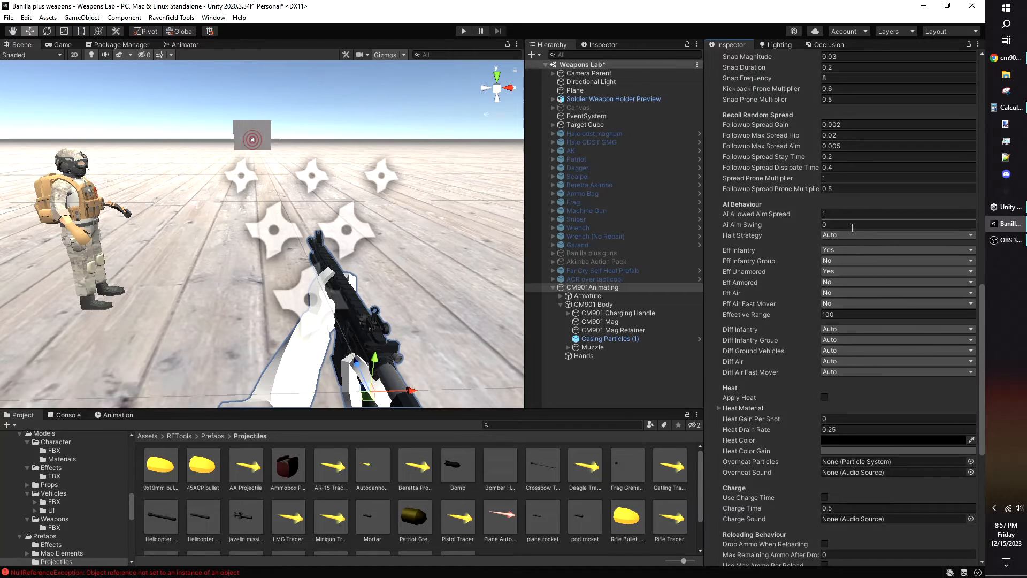
{"action": "left_click", "coordinate": [898, 235]}
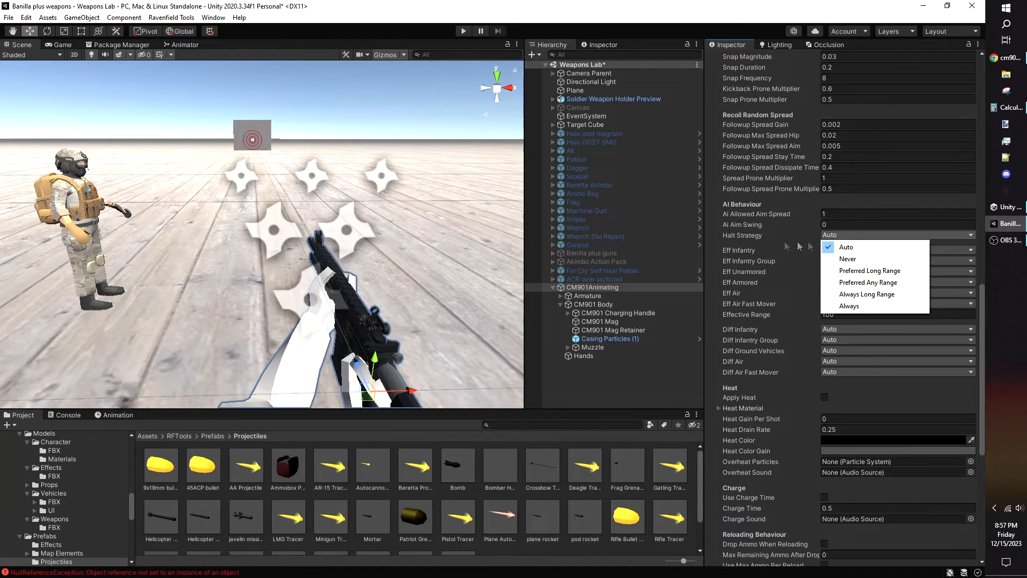
{"action": "mouse_move", "coordinate": [763, 250]}
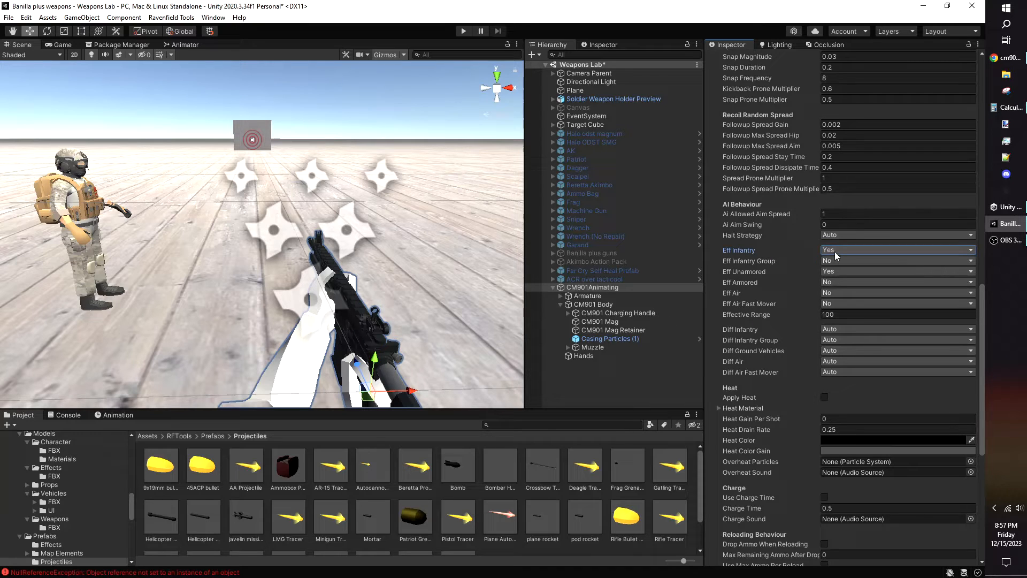
{"action": "left_click", "coordinate": [896, 250]}
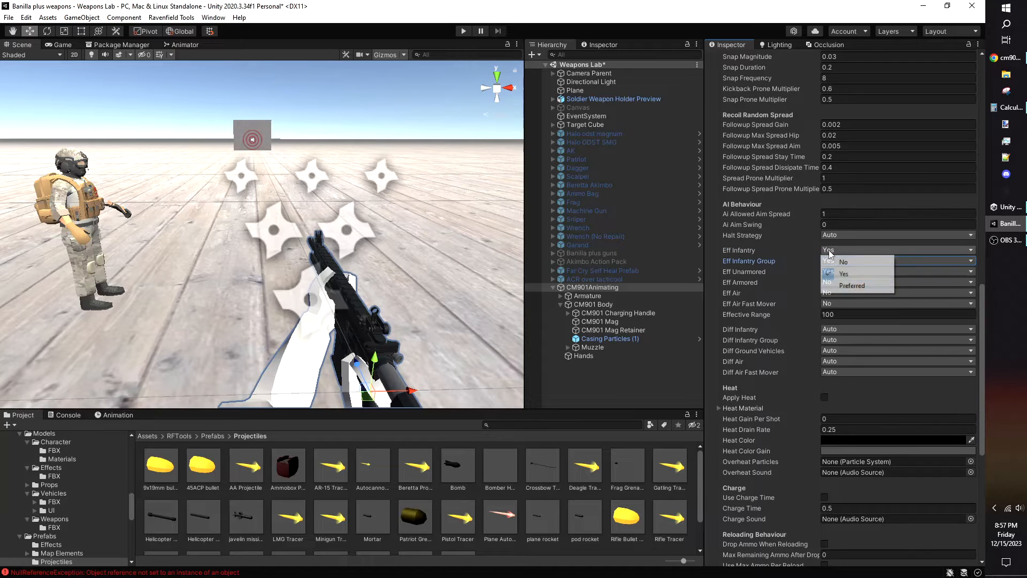
{"action": "left_click", "coordinate": [852, 285]}
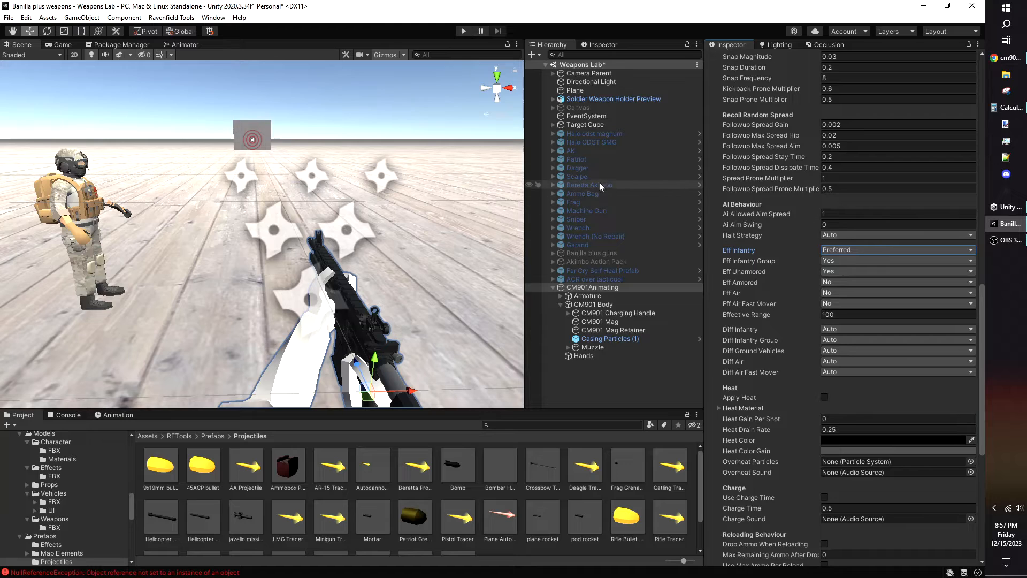
{"action": "left_click", "coordinate": [576, 159]}
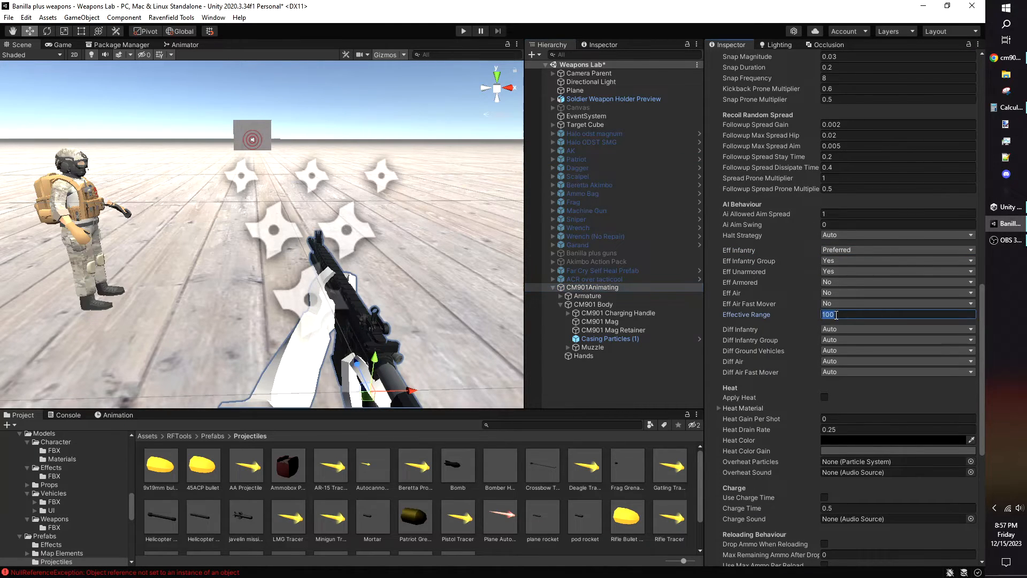
{"action": "type", "text": "400"}
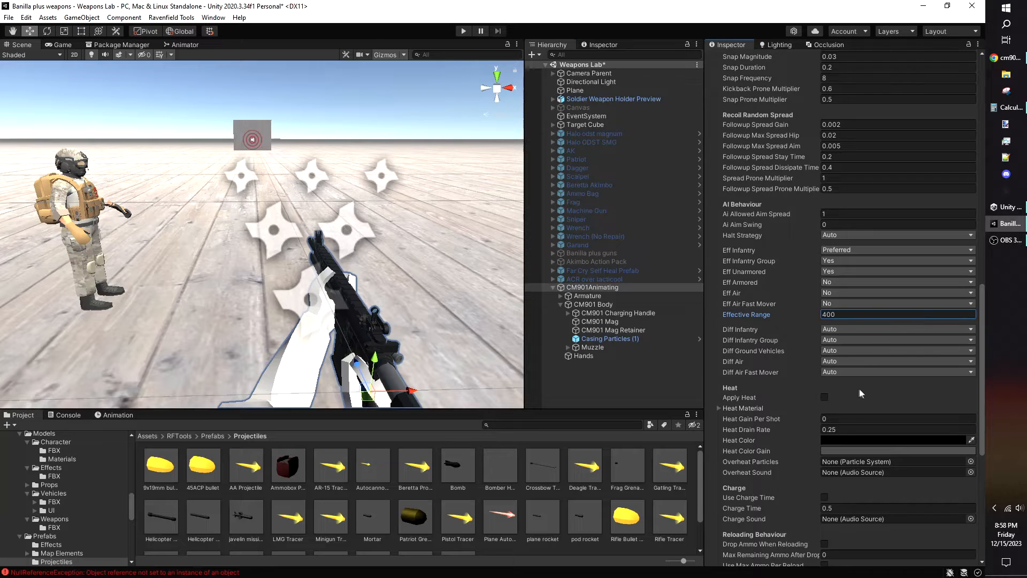
{"action": "scroll", "scroll_direction": "down", "scroll_amount": 3}
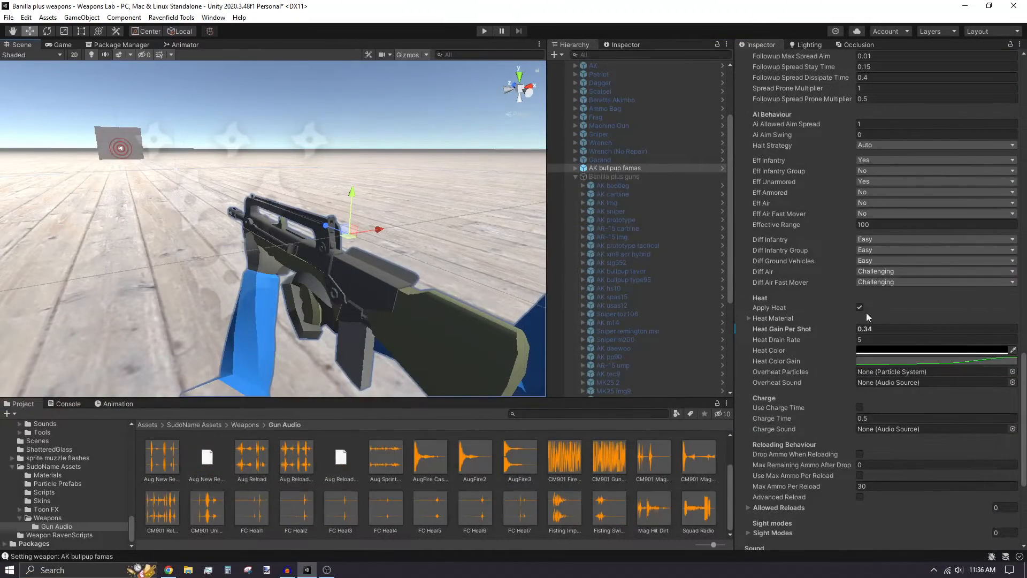
Step: Set the AK bullpup famas Heat Drain Rate to 5
{"action": "left_click", "coordinate": [916, 340]}
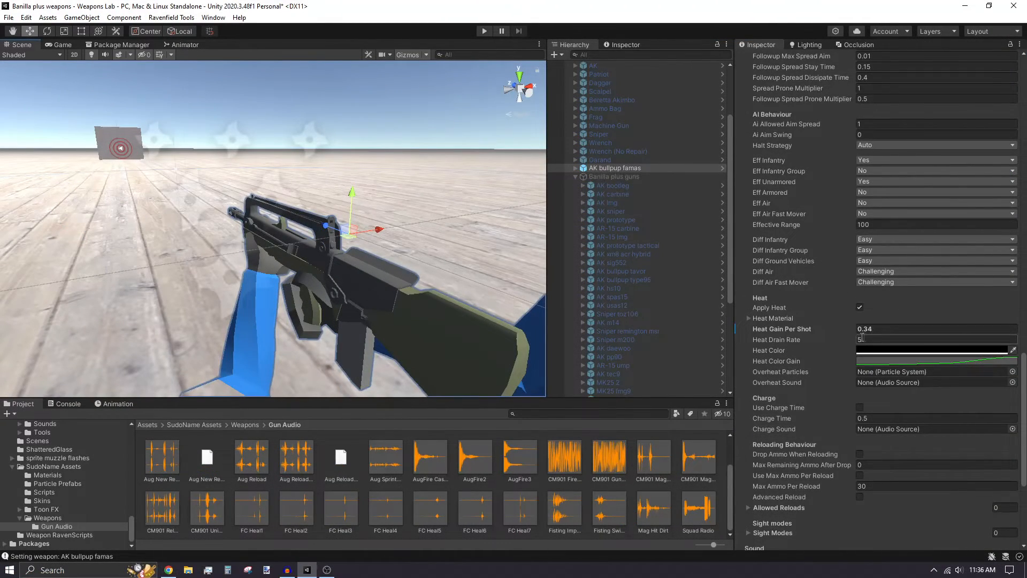
{"action": "type", "text": "5"}
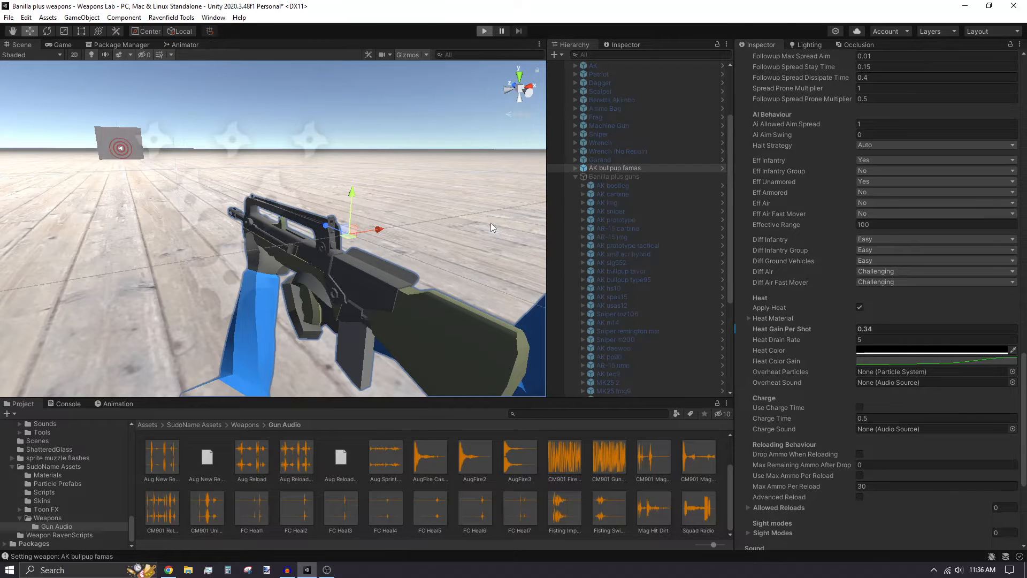
{"action": "left_click", "coordinate": [483, 31]}
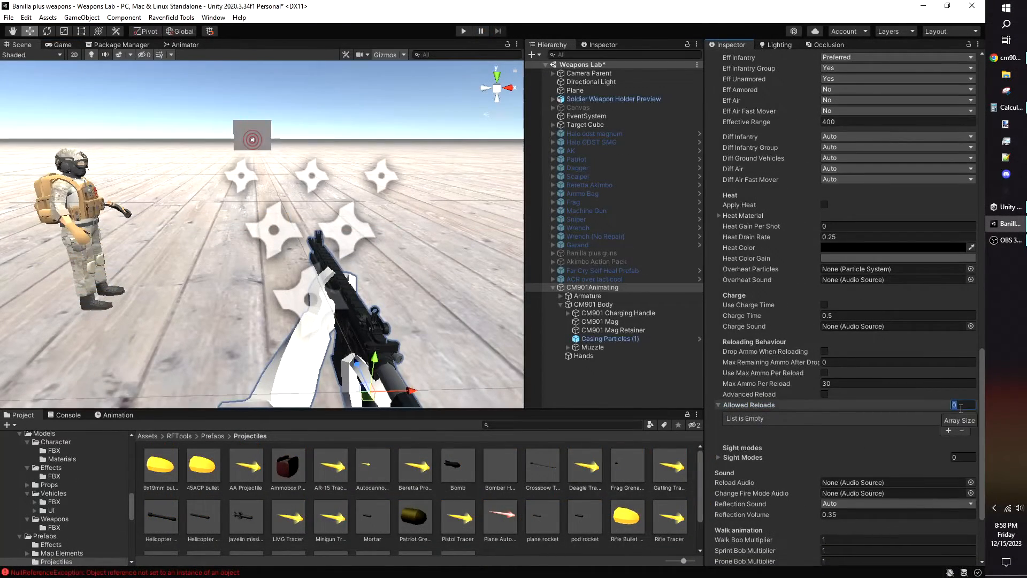
Step: Resize Allowed Reloads to 30, number its elements, and enable Advanced Reload
{"action": "type", "text": "30"}
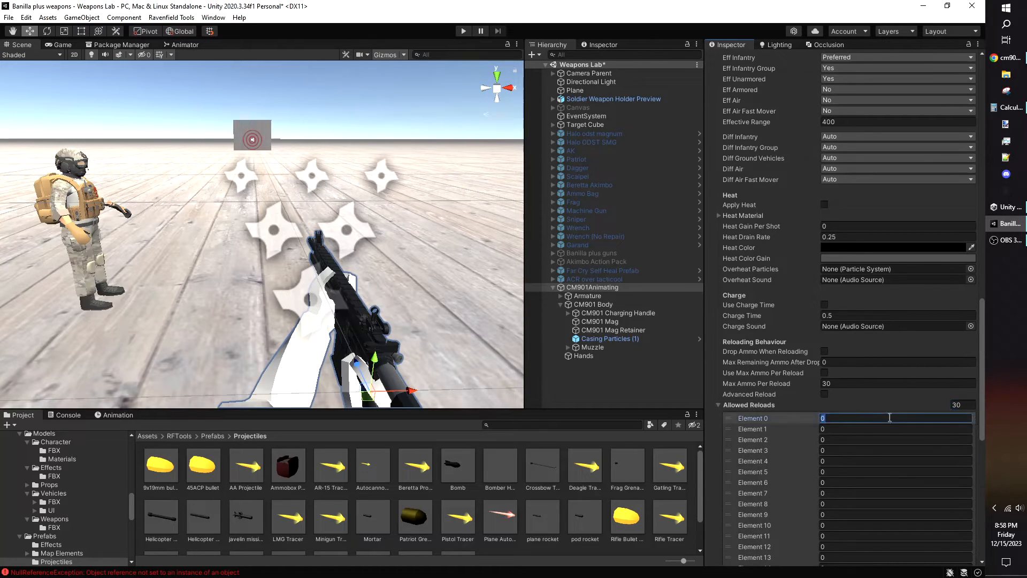
{"action": "scroll", "scroll_direction": "down", "scroll_amount": 3}
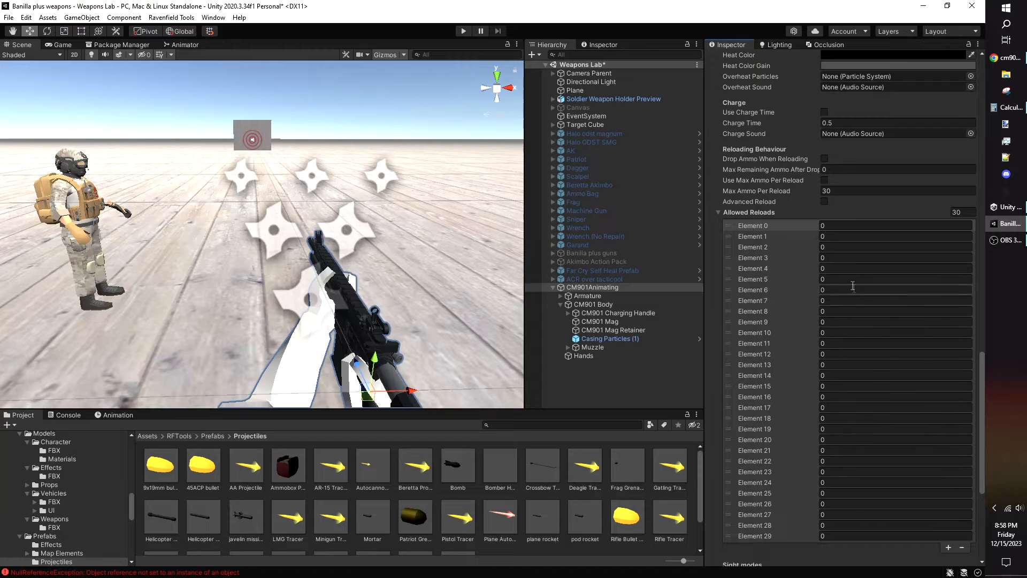
{"action": "left_click", "coordinate": [594, 279]}
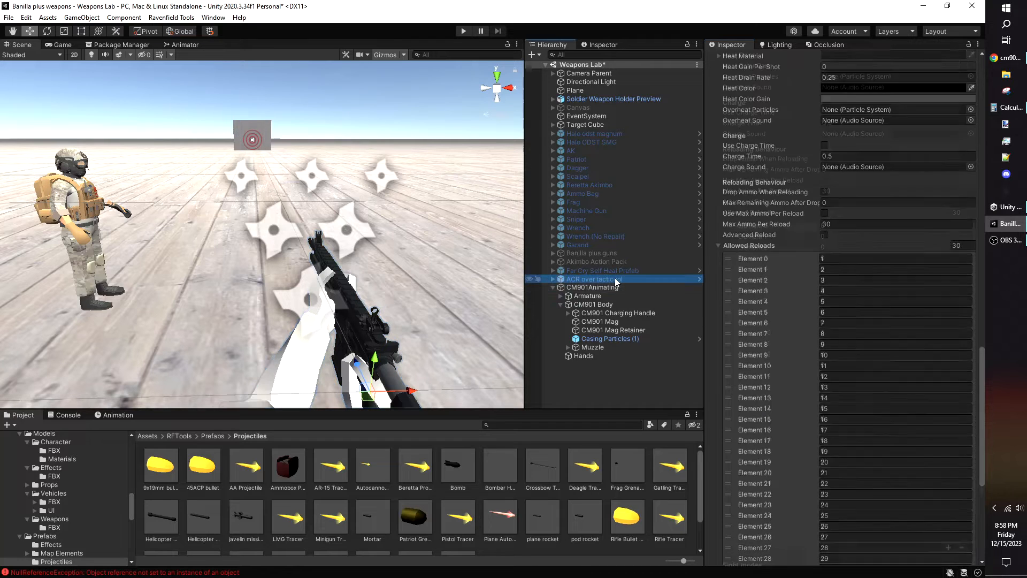
{"action": "left_click", "coordinate": [591, 286]}
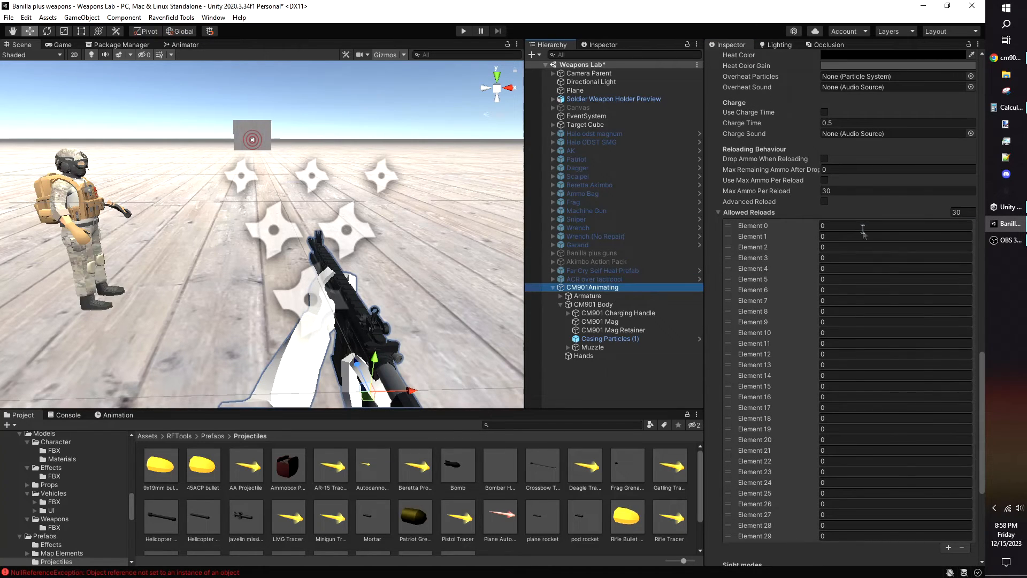
{"action": "type", "text": "2"}
{"action": "left_click", "coordinate": [895, 536]}
{"action": "type", "text": "30"}
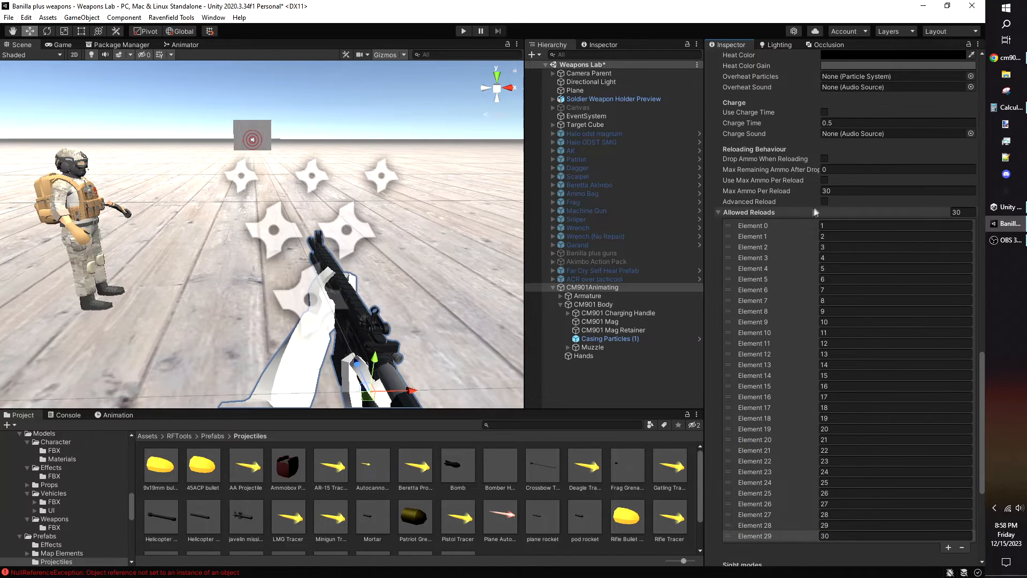
{"action": "left_click", "coordinate": [824, 201]}
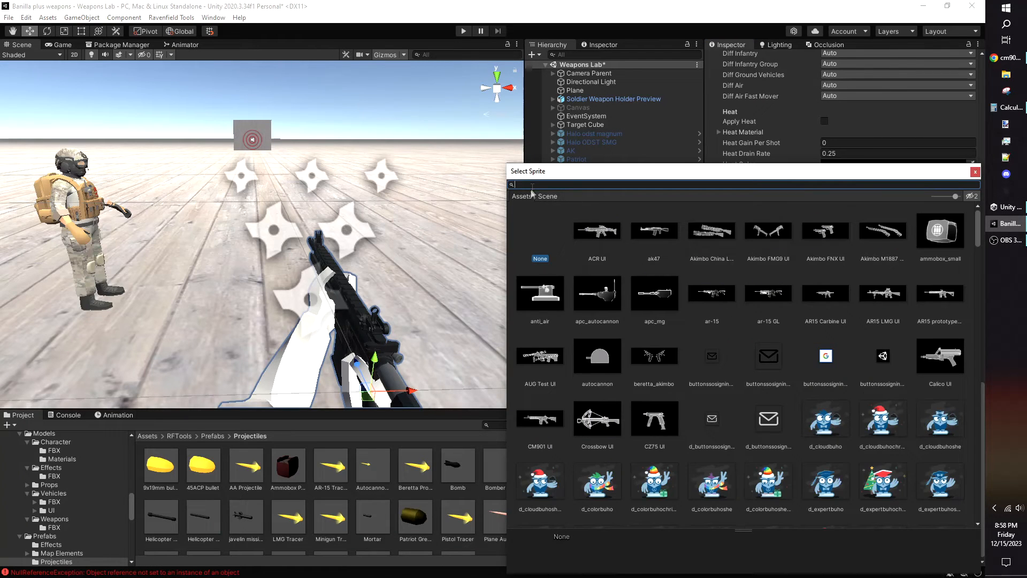
Step: Search 'cm' in Select Sprite and assign CM901 UI as the rifle's sprite
{"action": "type", "text": "cm"}
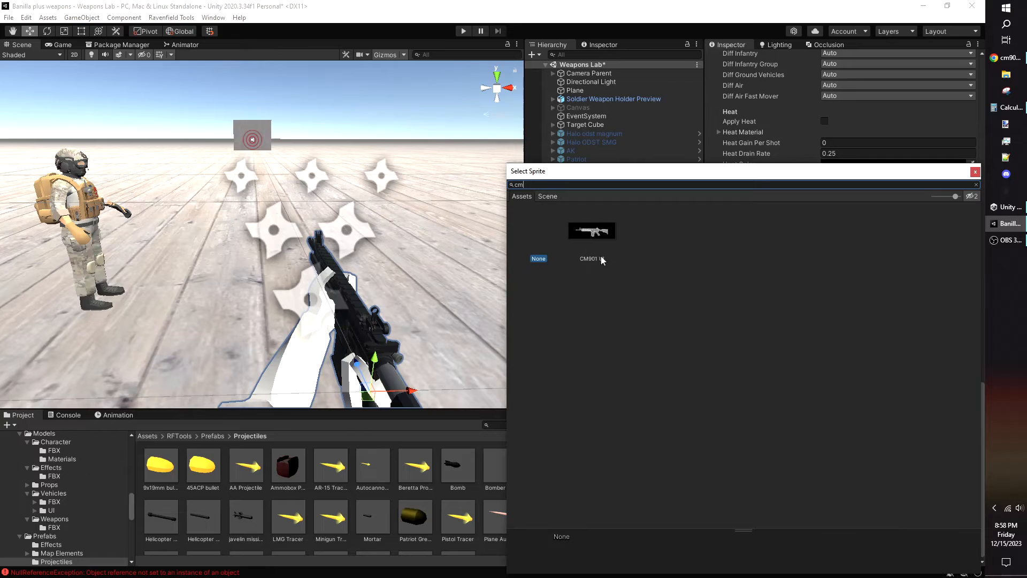
{"action": "left_click", "coordinate": [590, 230]}
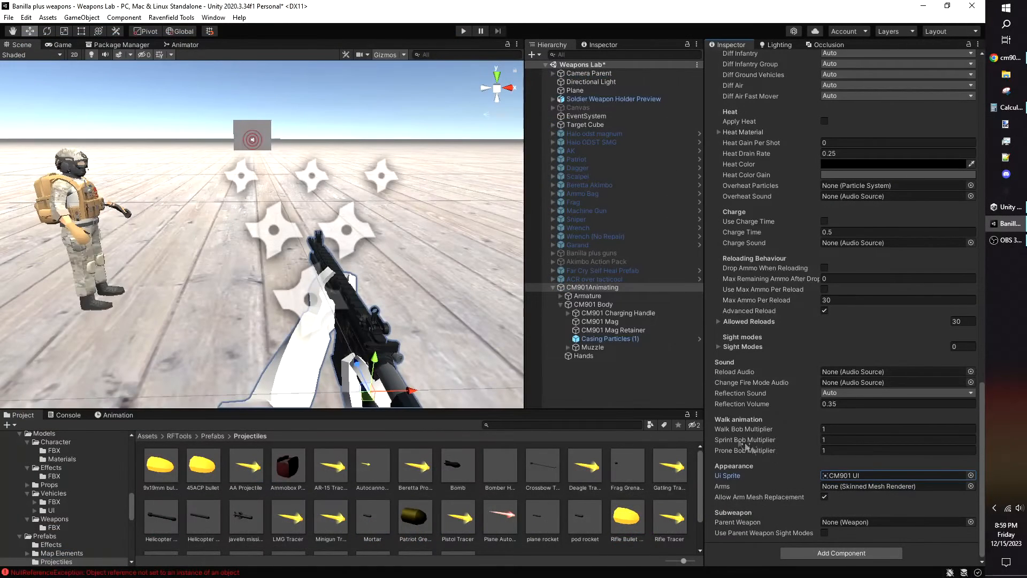
{"action": "left_click", "coordinate": [890, 486]}
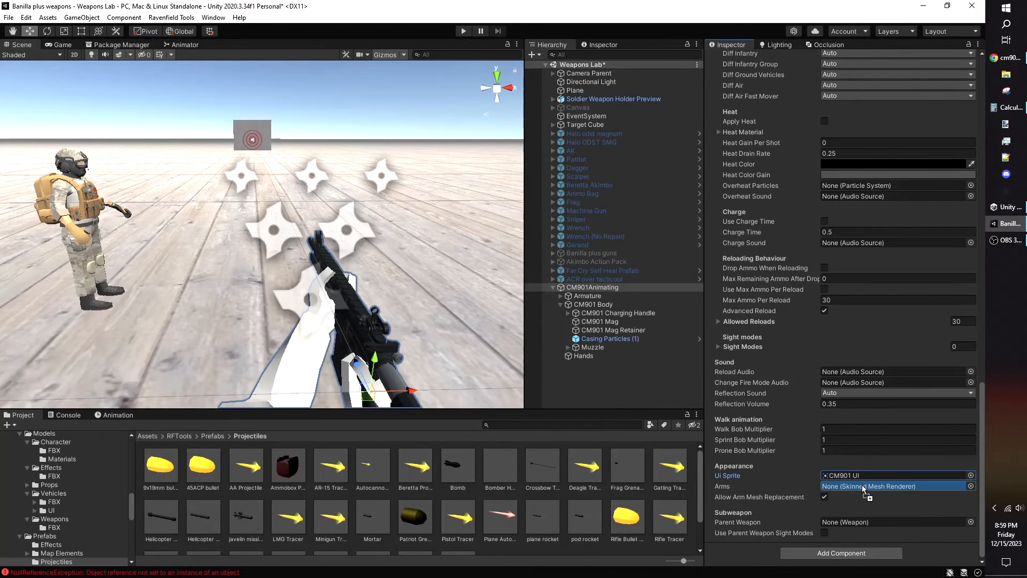
{"action": "left_click", "coordinate": [891, 485]}
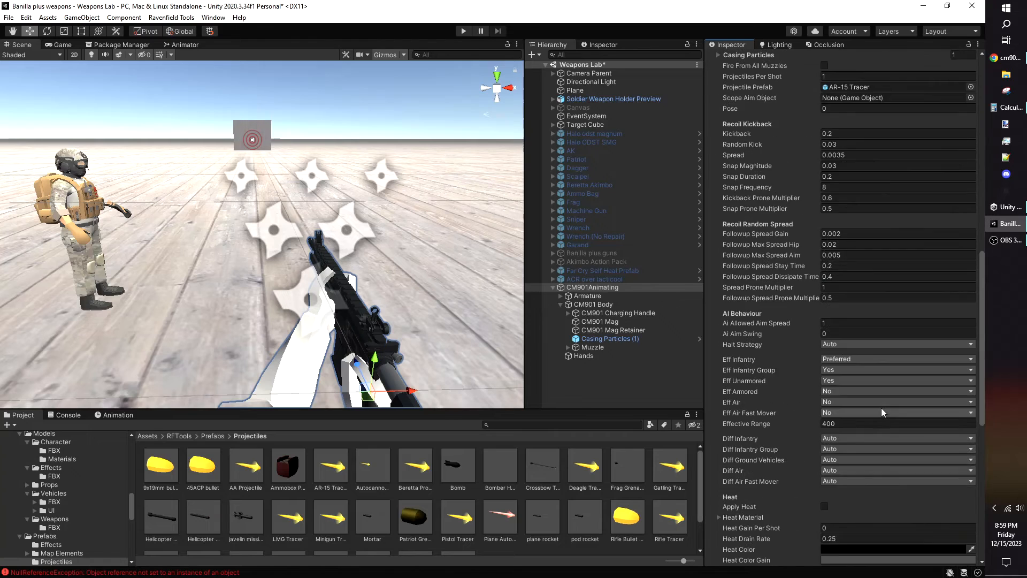
Step: Scroll the CM901 Weapon settings and enter Play mode in the Weapons Lab scene
{"action": "scroll", "scroll_direction": "down", "scroll_amount": 3}
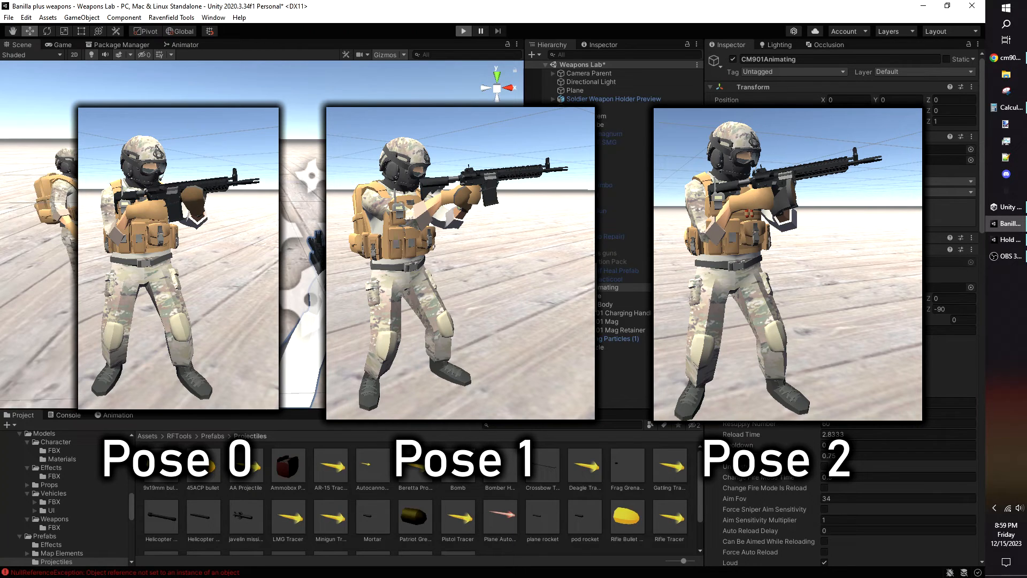
{"action": "left_click", "coordinate": [464, 31]}
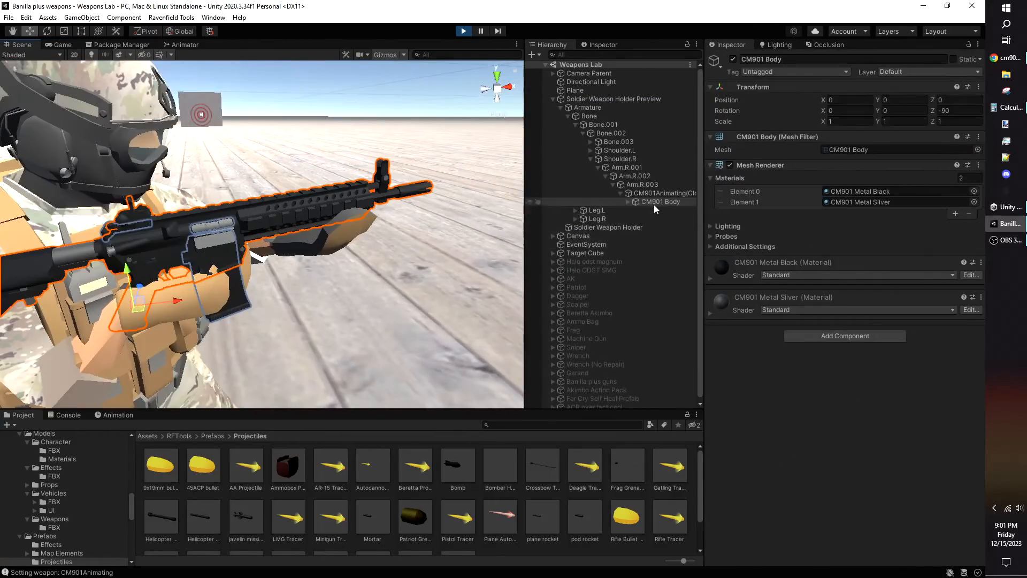
Step: Select CM901Animating(Clone) held under the soldier's Arm.R.003 bone
{"action": "left_click", "coordinate": [663, 192]}
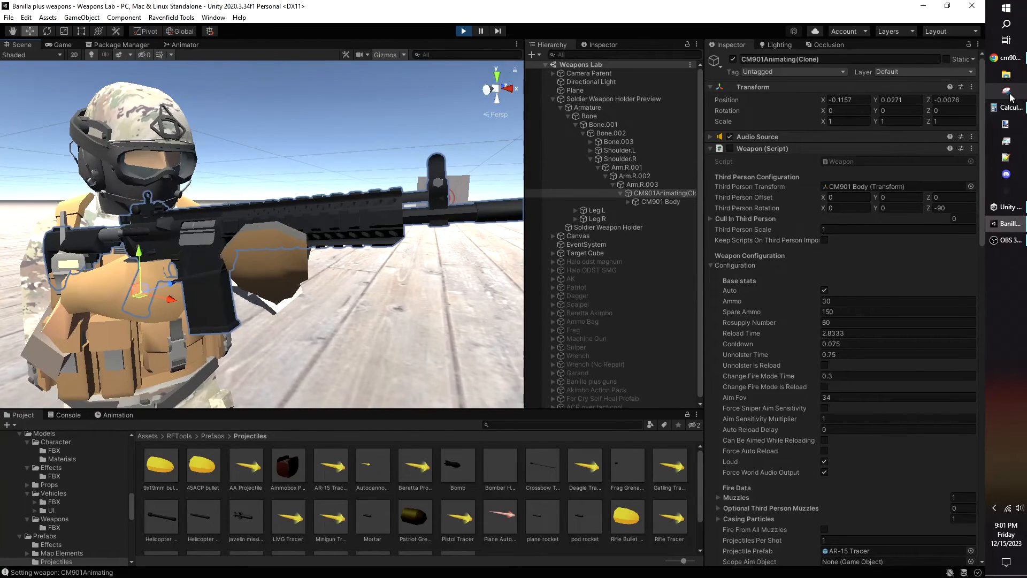
Step: Snip the held rifle's transform values (-0.1157, 0.0271, -0.0076), then exit Play mode
{"action": "left_click", "coordinate": [1008, 90]}
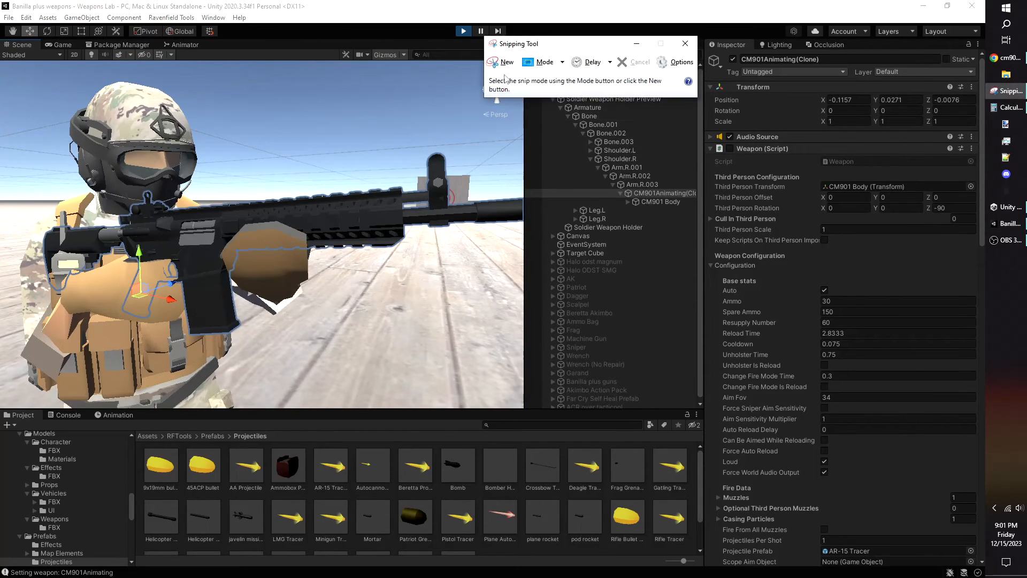
{"action": "left_click", "coordinate": [503, 61]}
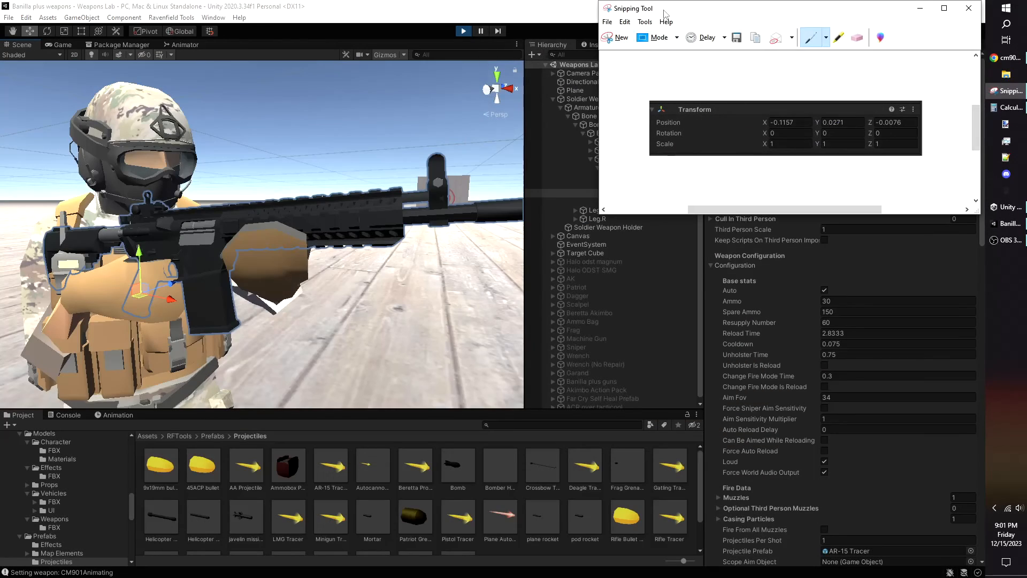
{"action": "left_click", "coordinate": [463, 31]}
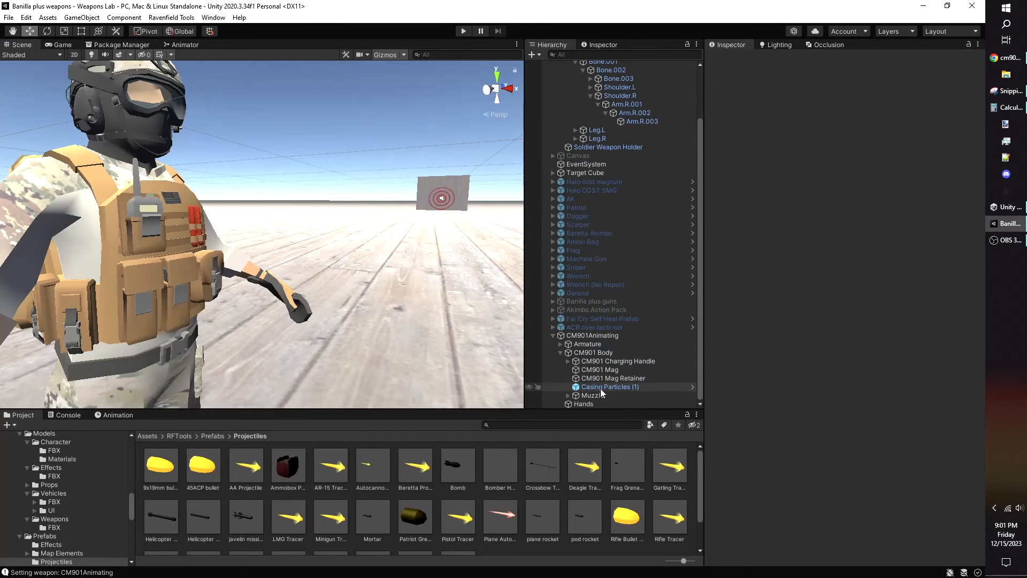
Step: Apply the captured third-person offset (-0.1157, 0.0271, -0.0076) to CM901Animating and play the scene
{"action": "left_click", "coordinate": [592, 335]}
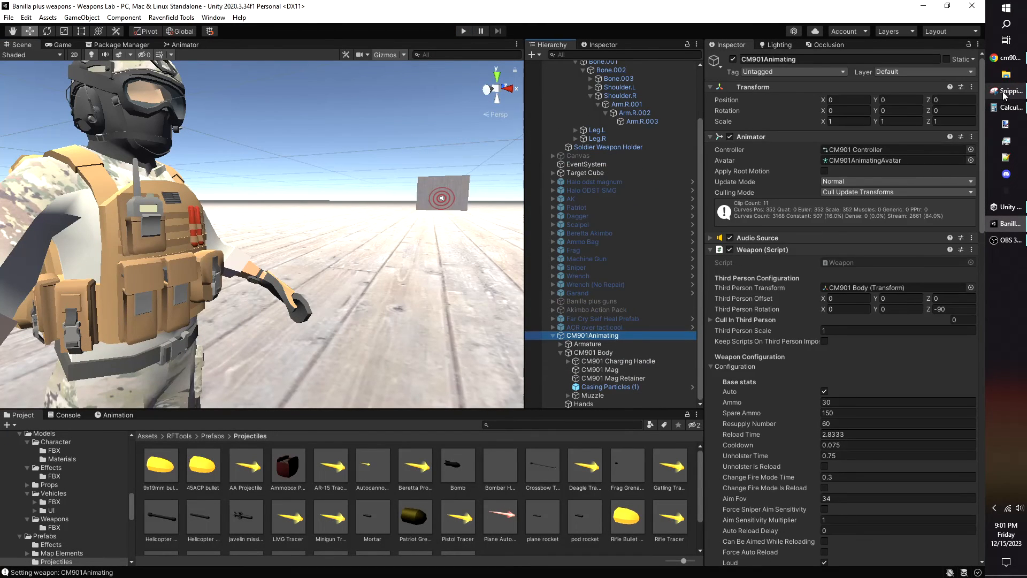
{"action": "left_click", "coordinate": [1009, 91]}
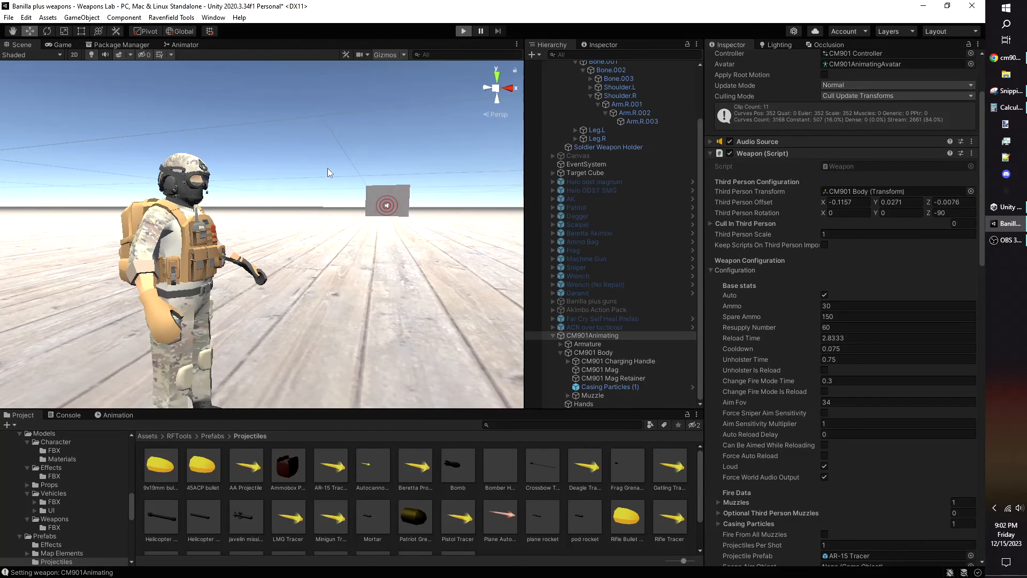
{"action": "left_click", "coordinate": [463, 31]}
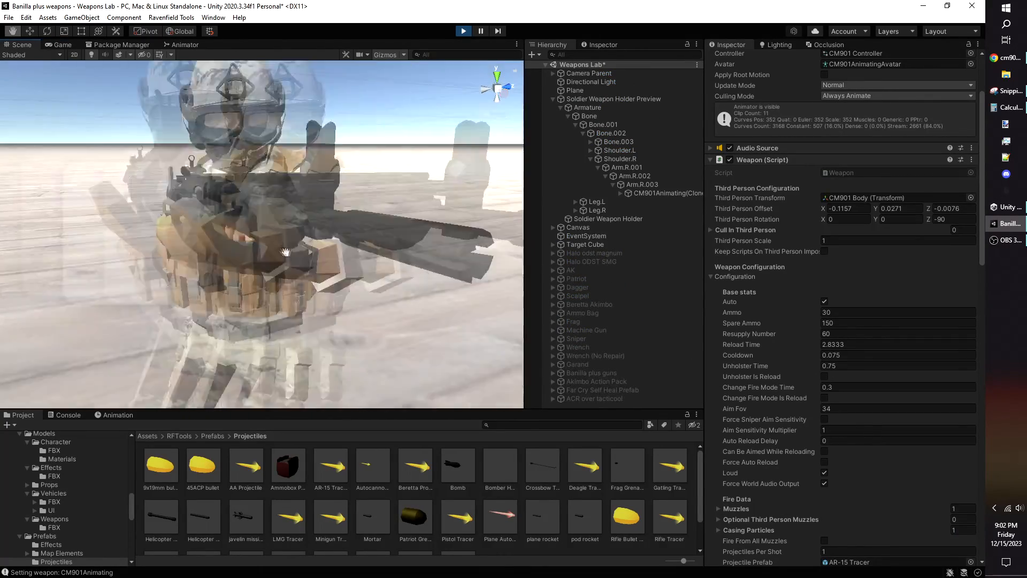
Step: Unpack the ACR over tacticool (1) prefab, expand ACR Body and select ACR Mag Parent
{"action": "right_click", "coordinate": [589, 296]}
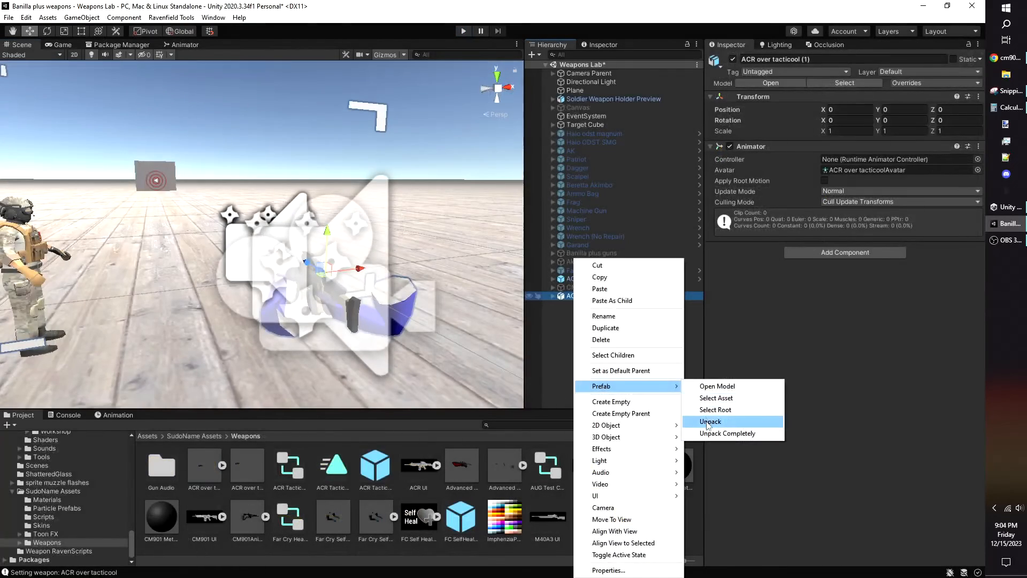
{"action": "left_click", "coordinate": [710, 421]}
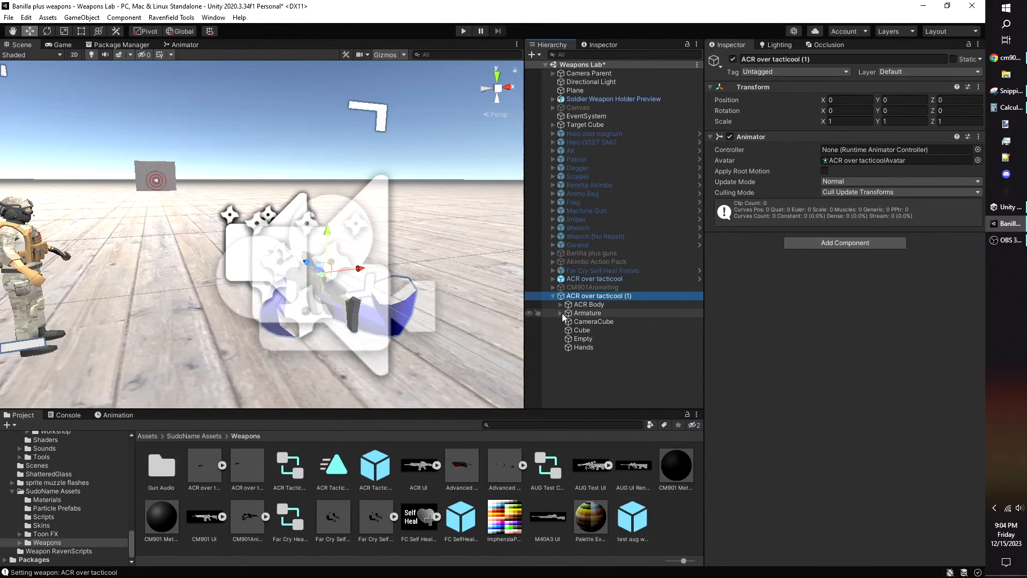
{"action": "left_click", "coordinate": [560, 304]}
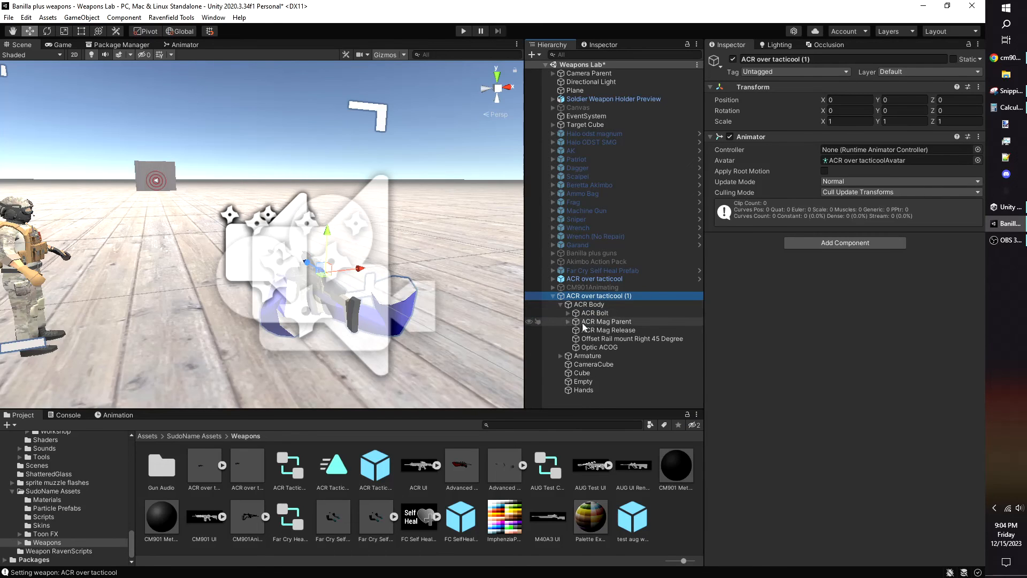
{"action": "left_click", "coordinate": [604, 321]}
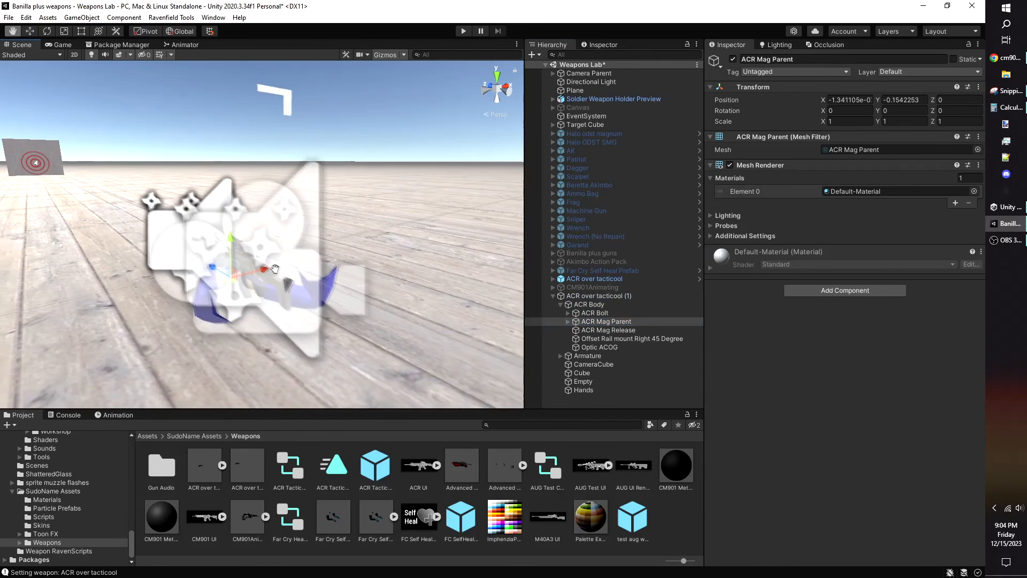
{"action": "left_click_drag", "start_coordinate": [275, 269], "coordinate": [245, 252]}
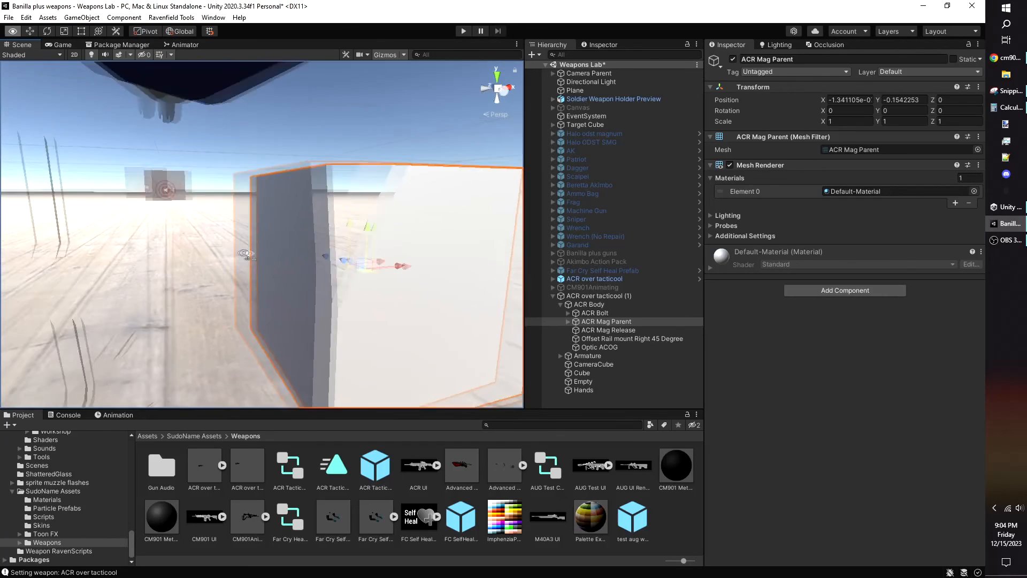